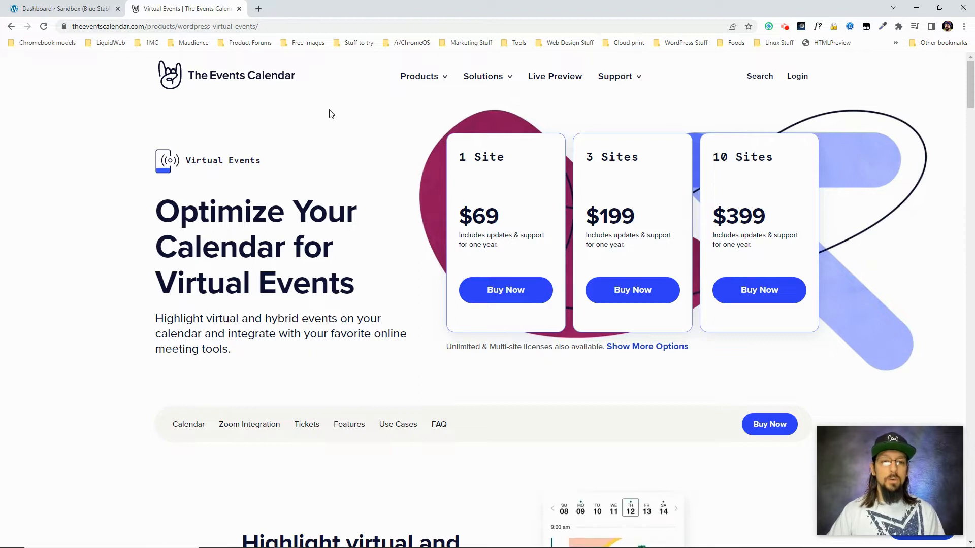
# - Browse the Virtual Events product page, then switch back to the WordPress dashboard tab
pyautogui.click(420, 76)
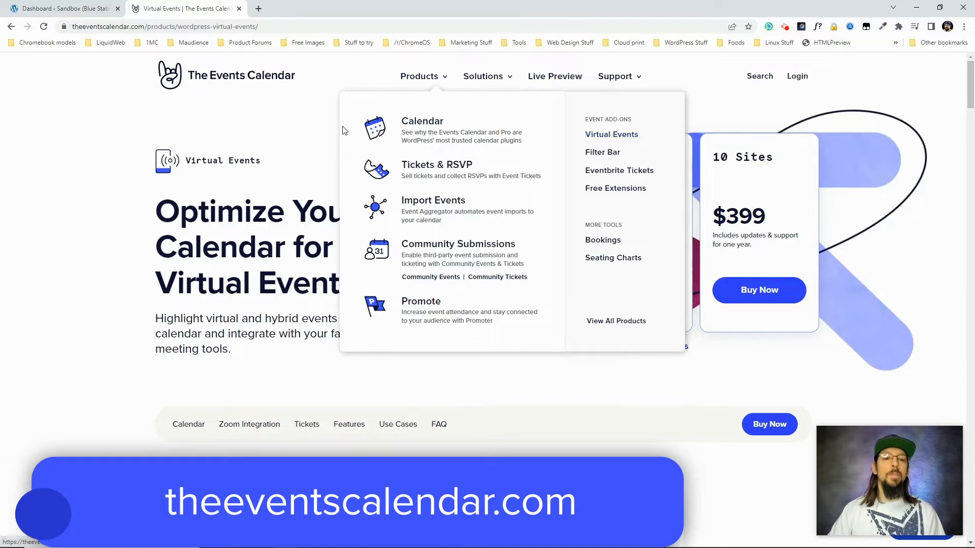
pyautogui.click(62, 8)
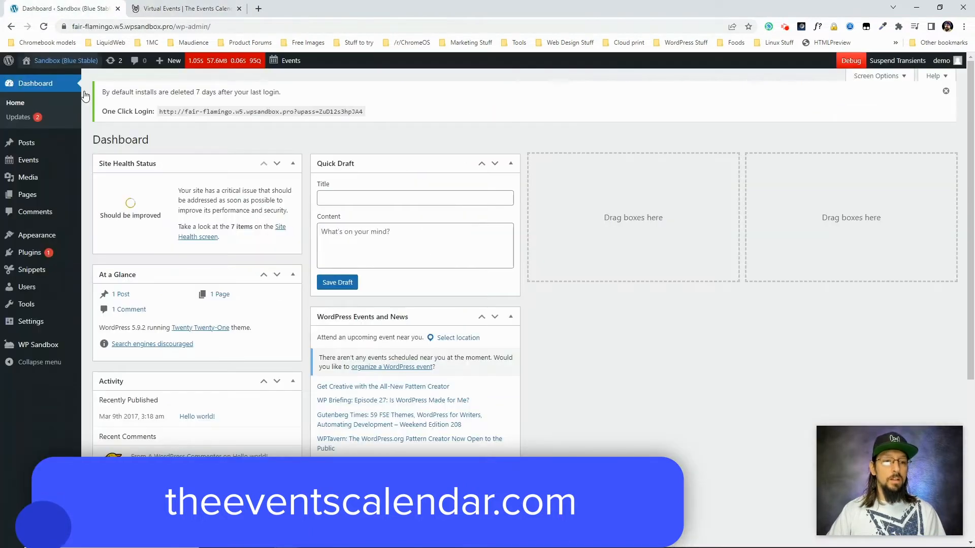
pyautogui.moveTo(97, 252)
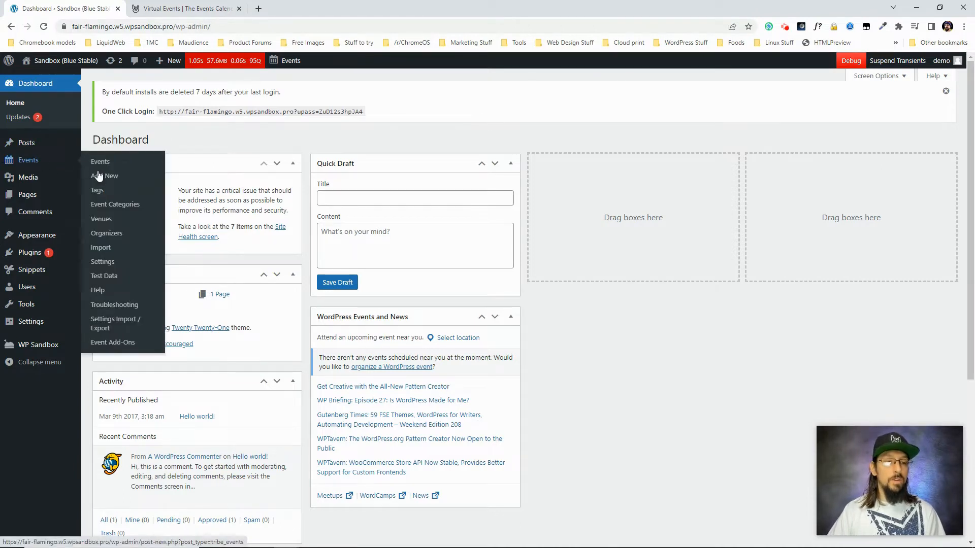
# - Open Events > Settings from the WordPress admin sidebar
pyautogui.click(103, 261)
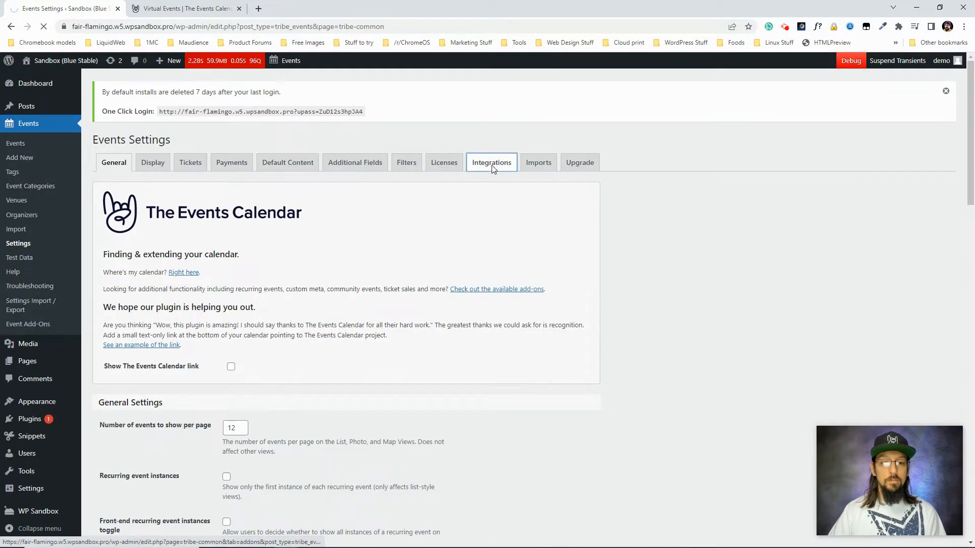
# - Review the Webex and Zoom sections under Integrations and choose Add Webex Account
pyautogui.click(491, 163)
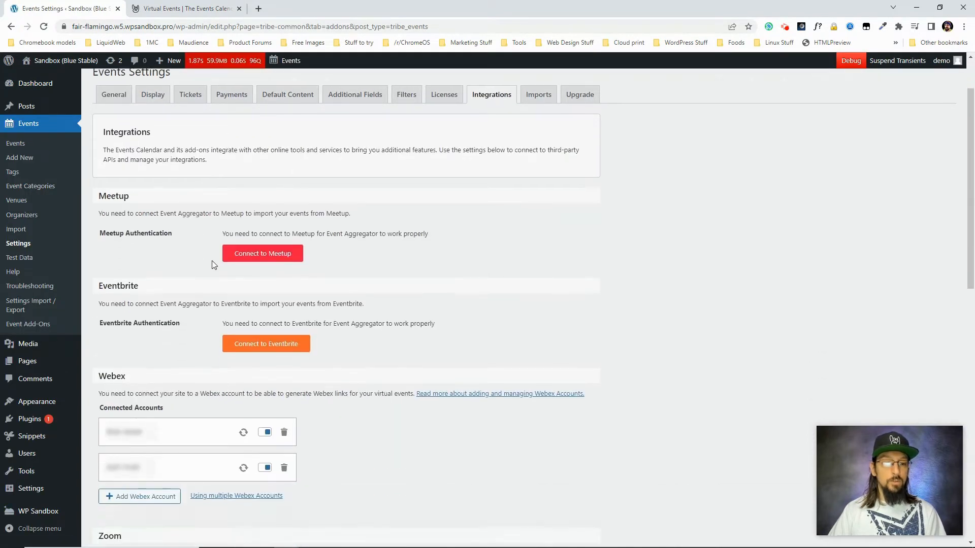
pyautogui.scroll(-3)
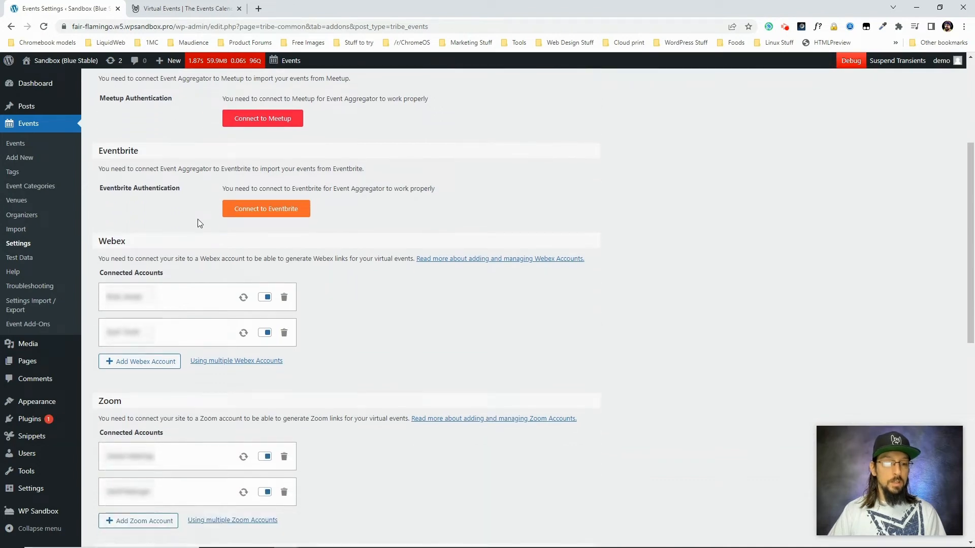
pyautogui.scroll(-3)
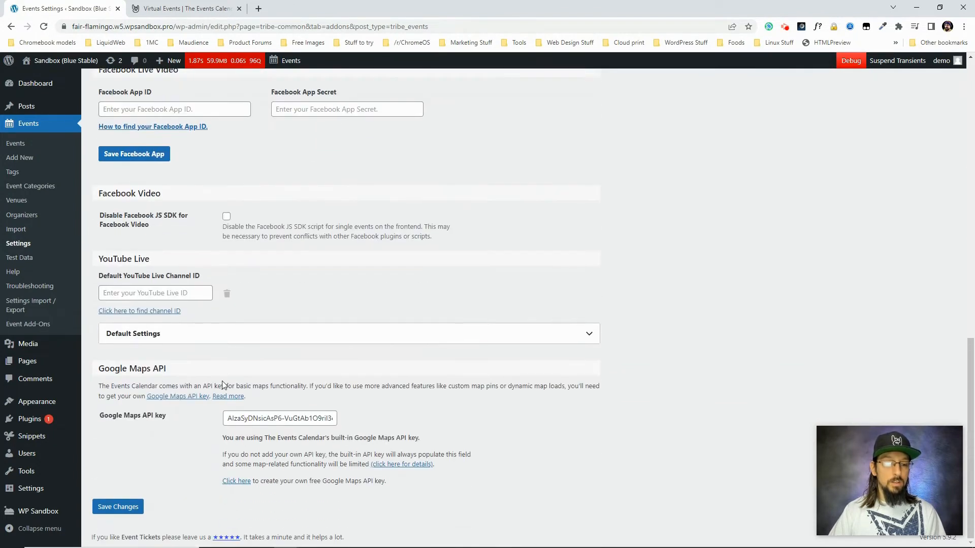
pyautogui.scroll(3)
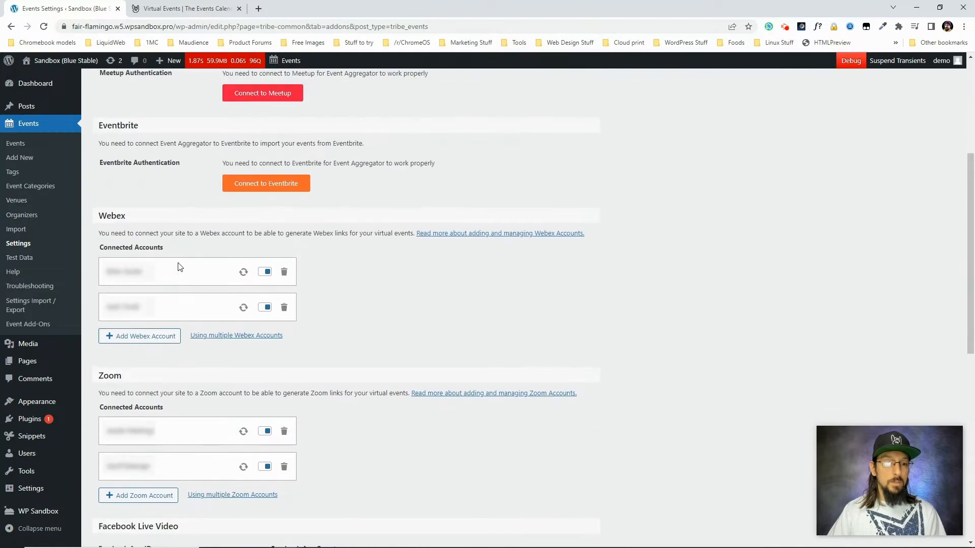
pyautogui.moveTo(233, 266)
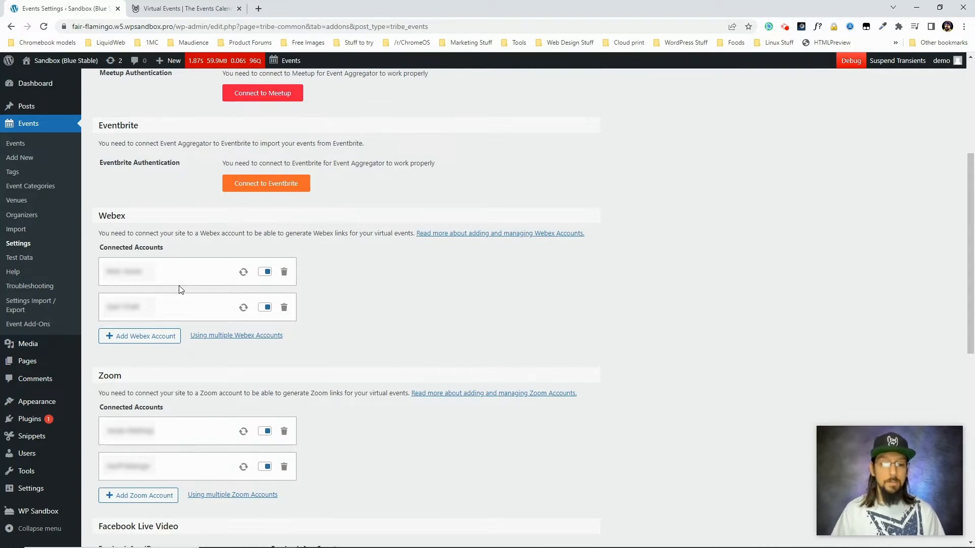
pyautogui.moveTo(219, 294)
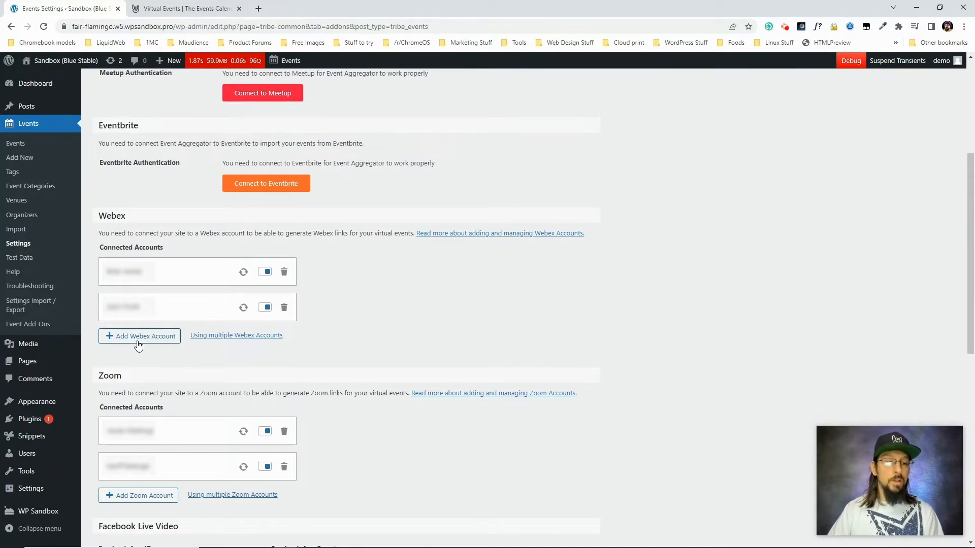
pyautogui.click(139, 336)
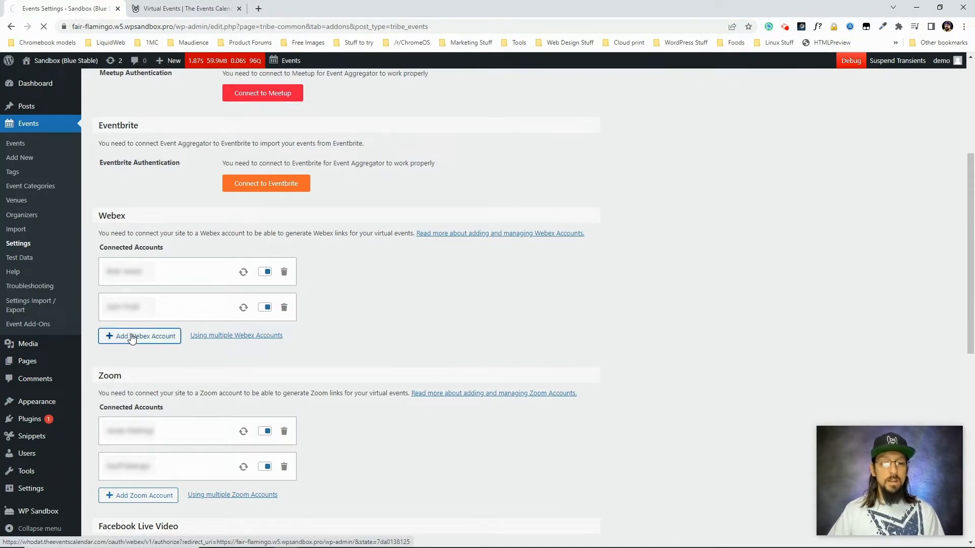
# - Sign in to Cisco Webex with email and password, then accept the plugin's permissions
pyautogui.click(139, 335)
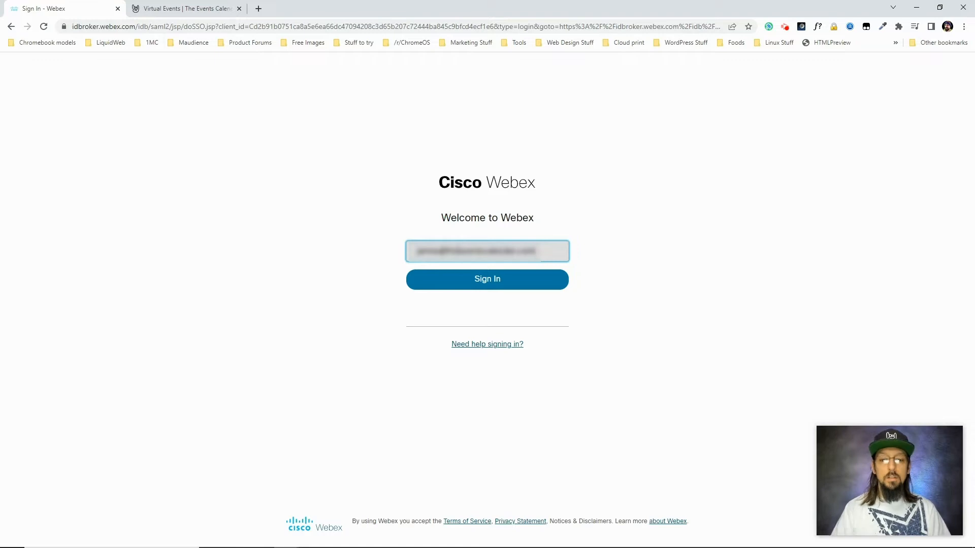
pyautogui.click(487, 279)
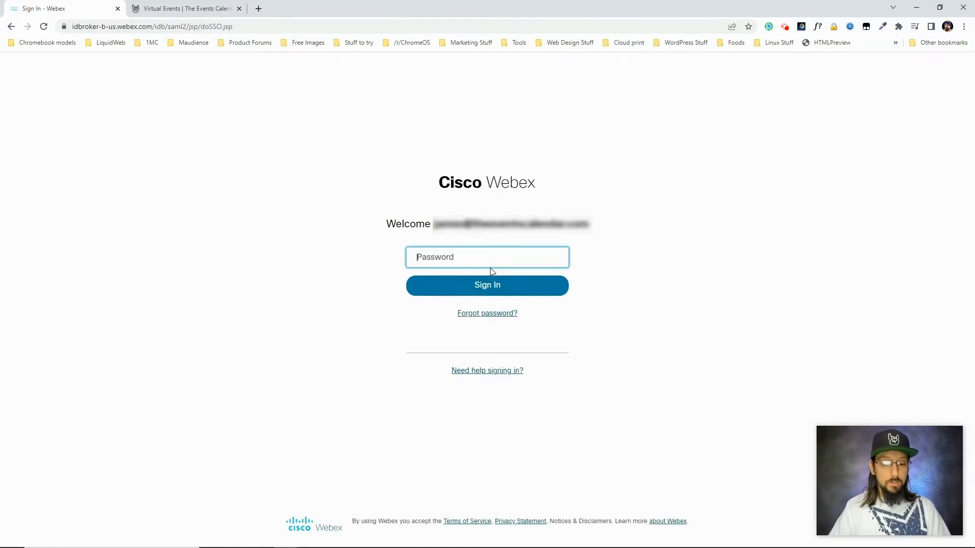
pyautogui.click(487, 285)
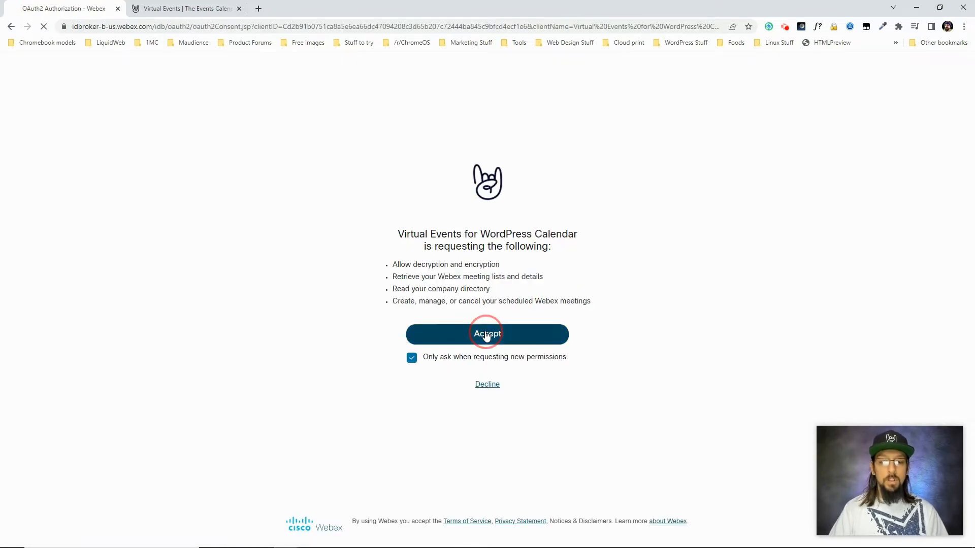
pyautogui.click(487, 334)
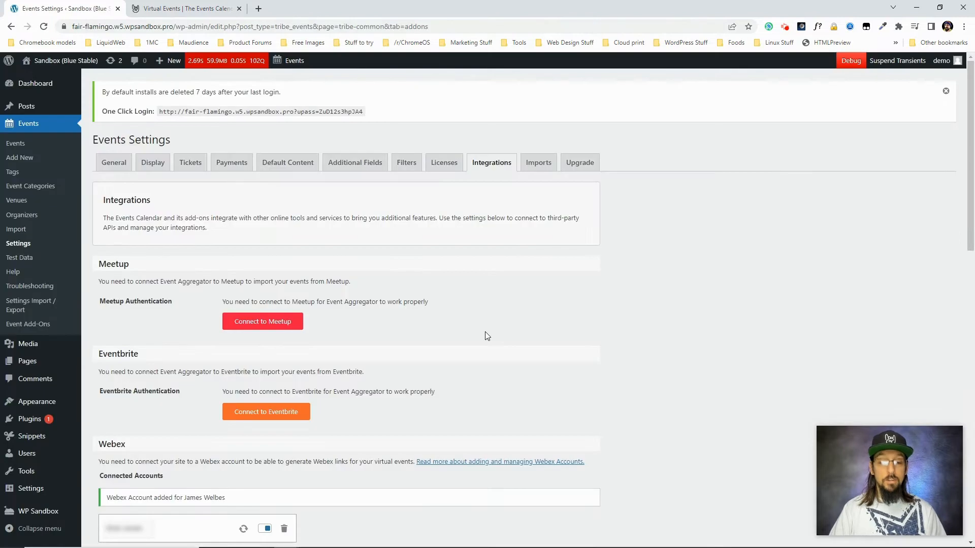
# - Toggle the new Webex connection off and on, then refresh it and confirm
pyautogui.scroll(-3)
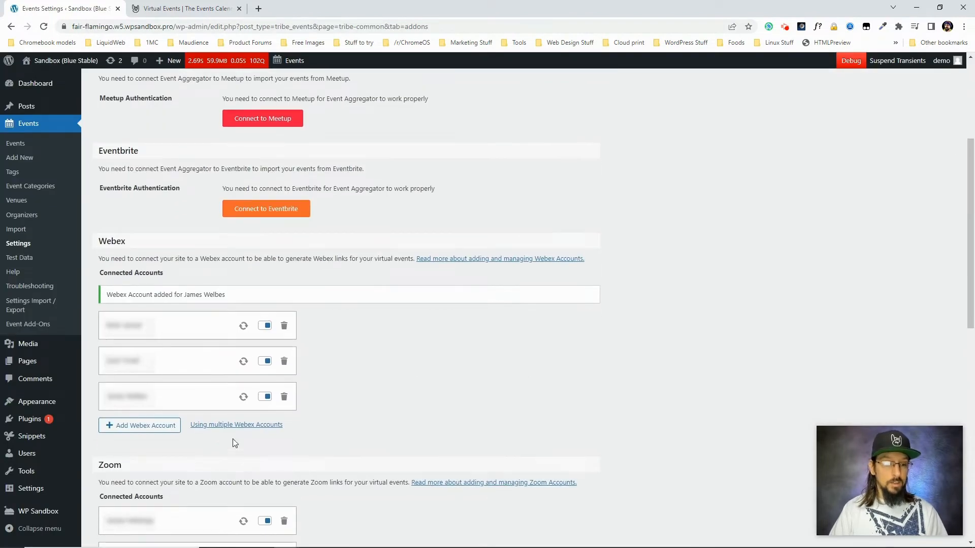
pyautogui.moveTo(273, 389)
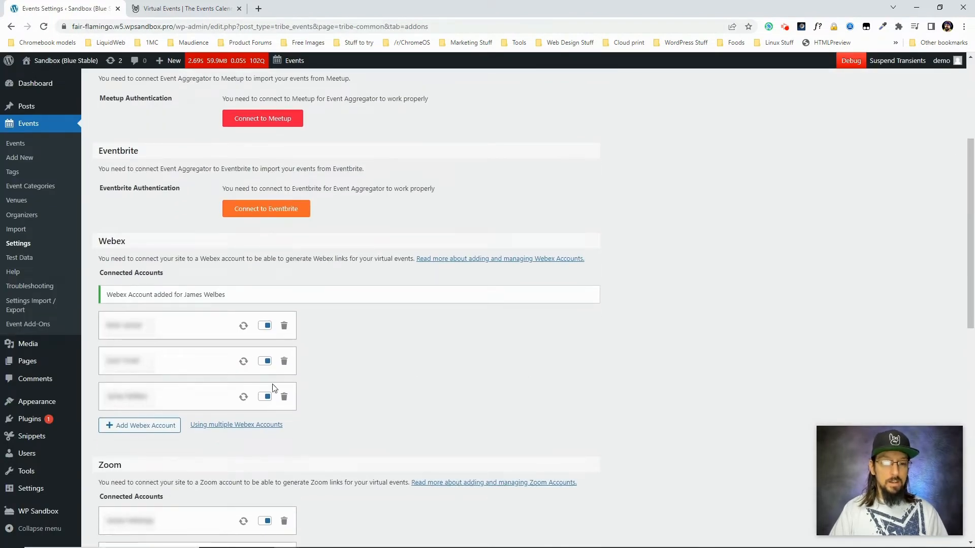
pyautogui.moveTo(401, 410)
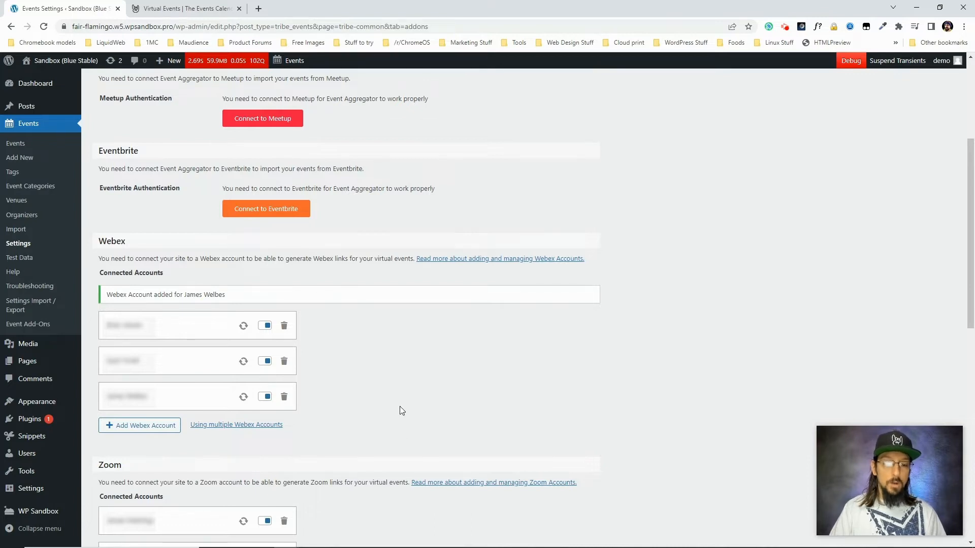
pyautogui.click(264, 397)
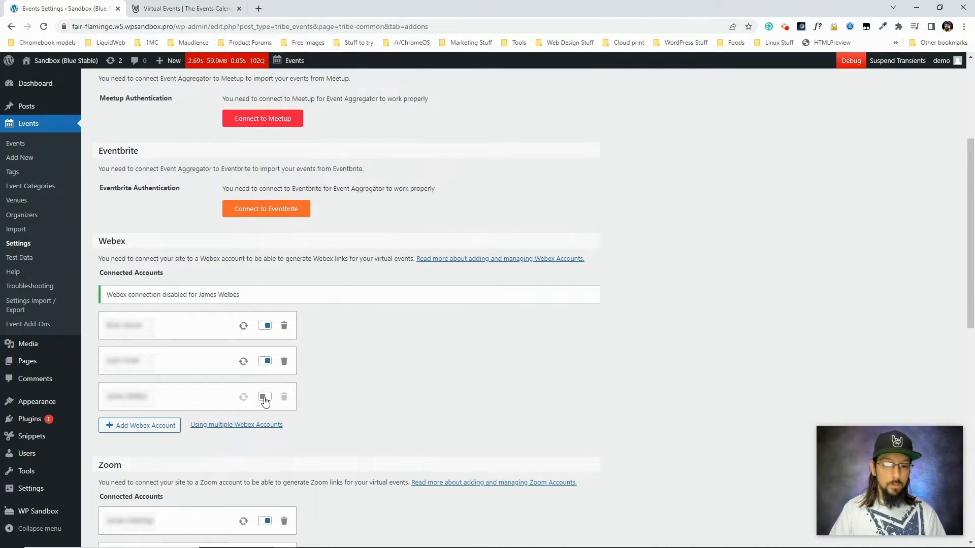
pyautogui.click(264, 396)
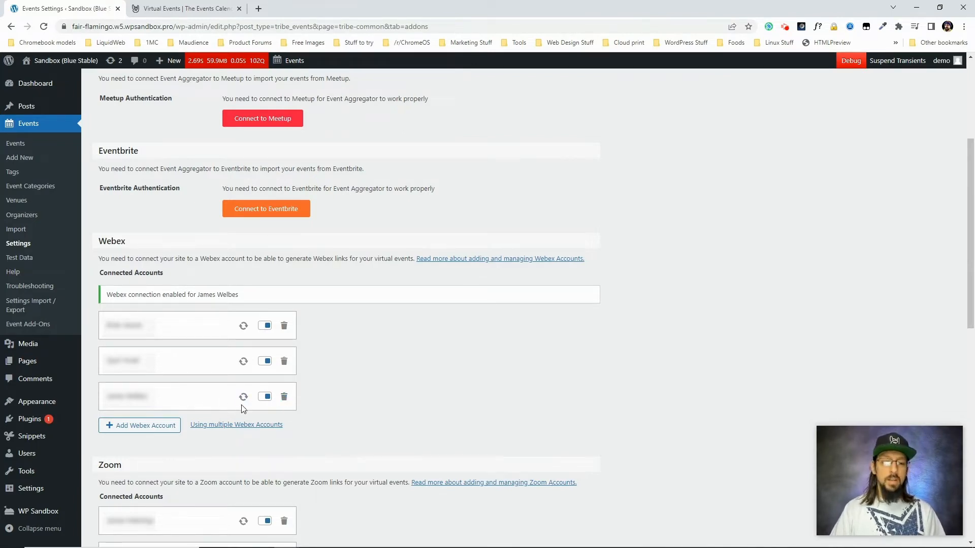
pyautogui.click(243, 397)
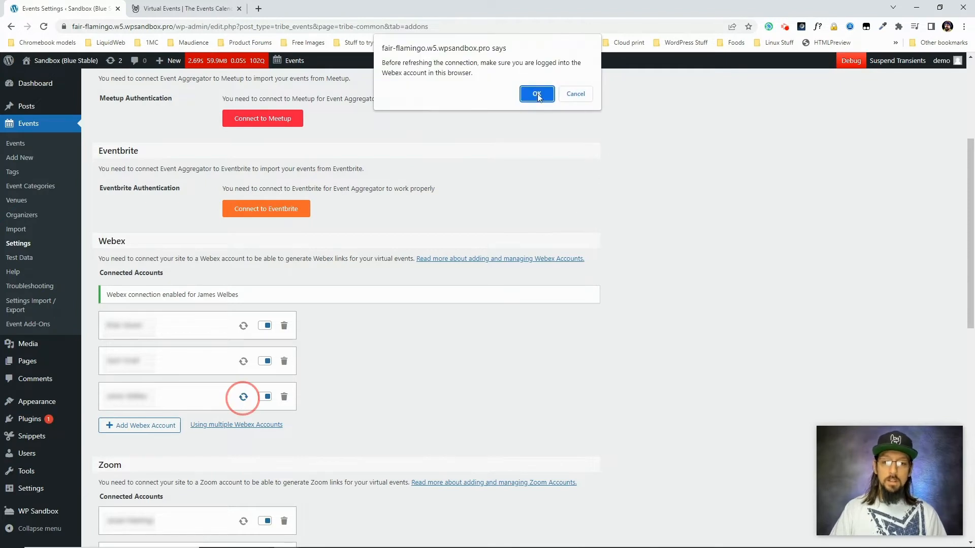
pyautogui.click(536, 94)
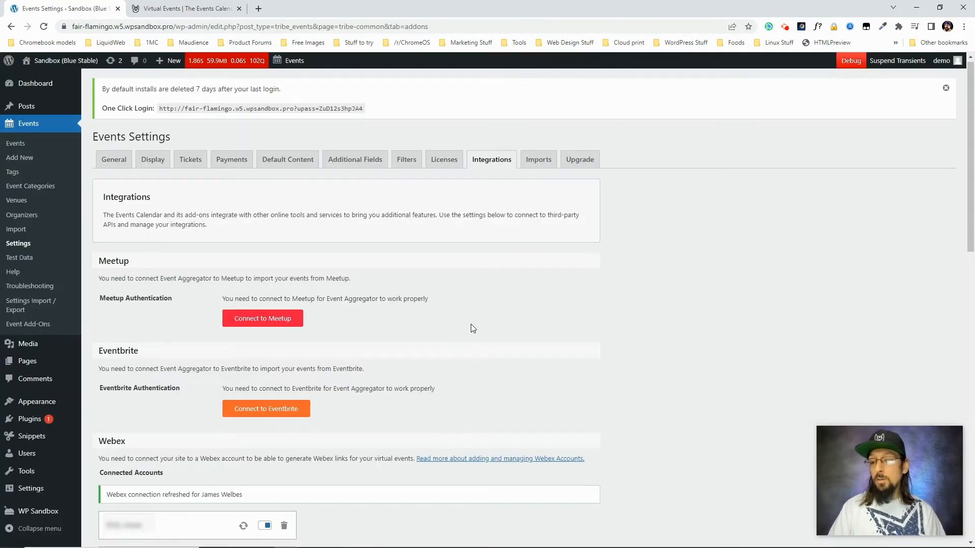
pyautogui.scroll(-3)
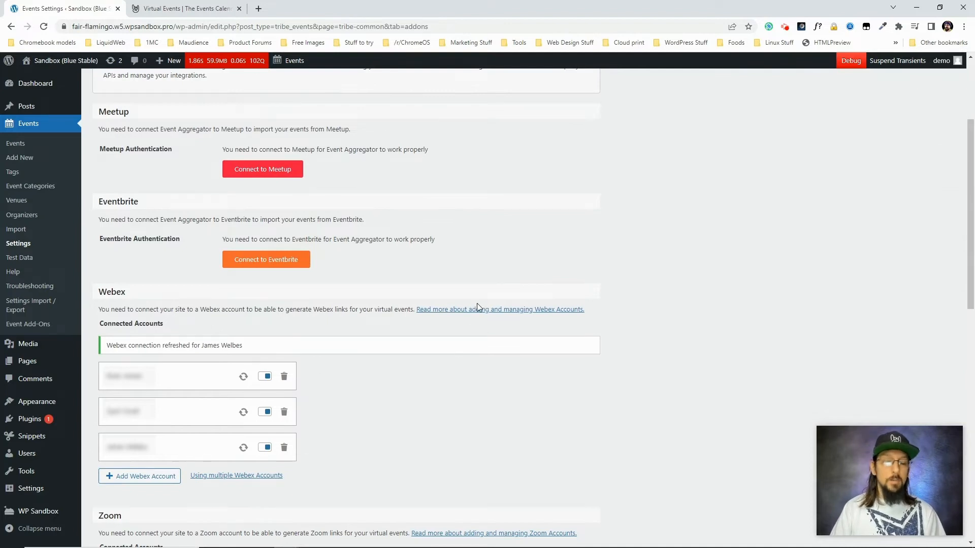
pyautogui.scroll(-3)
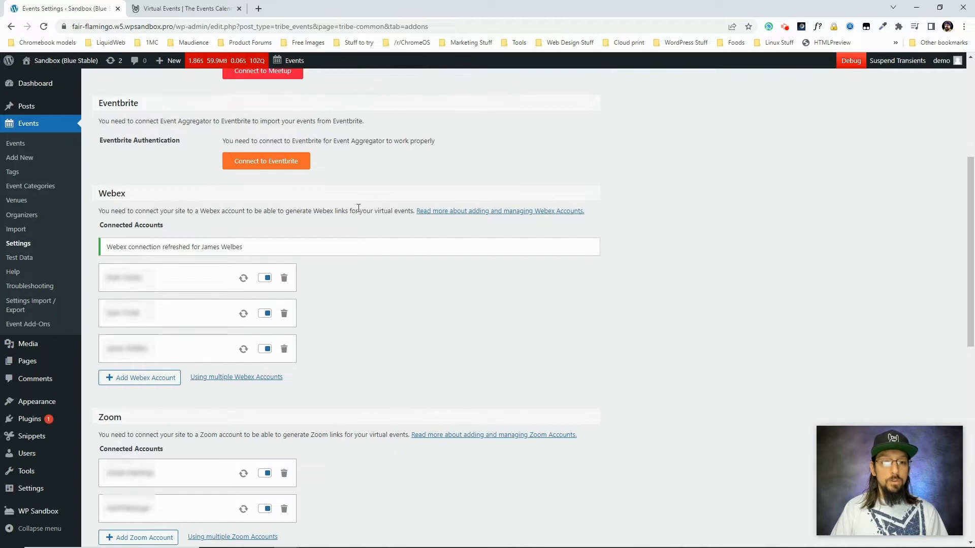
# - Add an event from the admin bar titled 'Webex Test', dated 5/24/2022
pyautogui.click(294, 61)
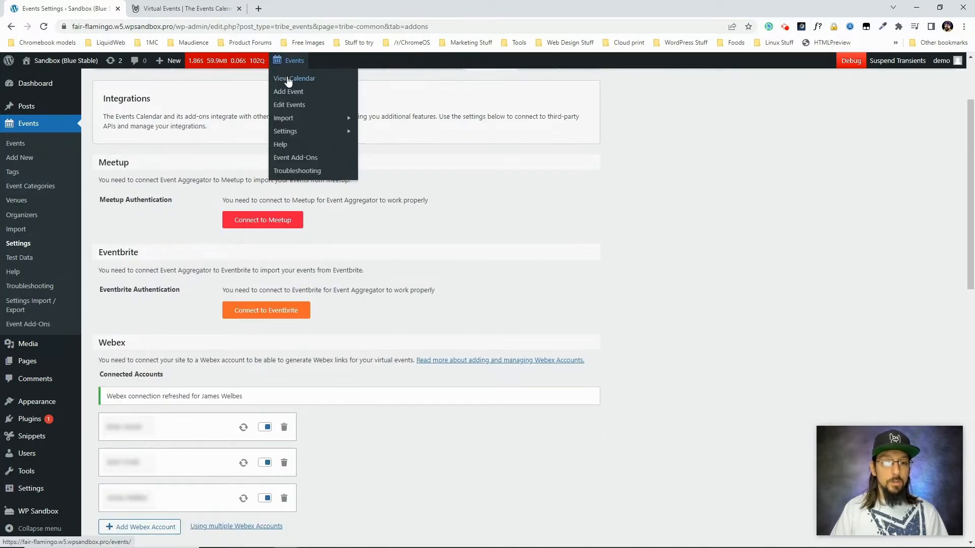
pyautogui.click(287, 92)
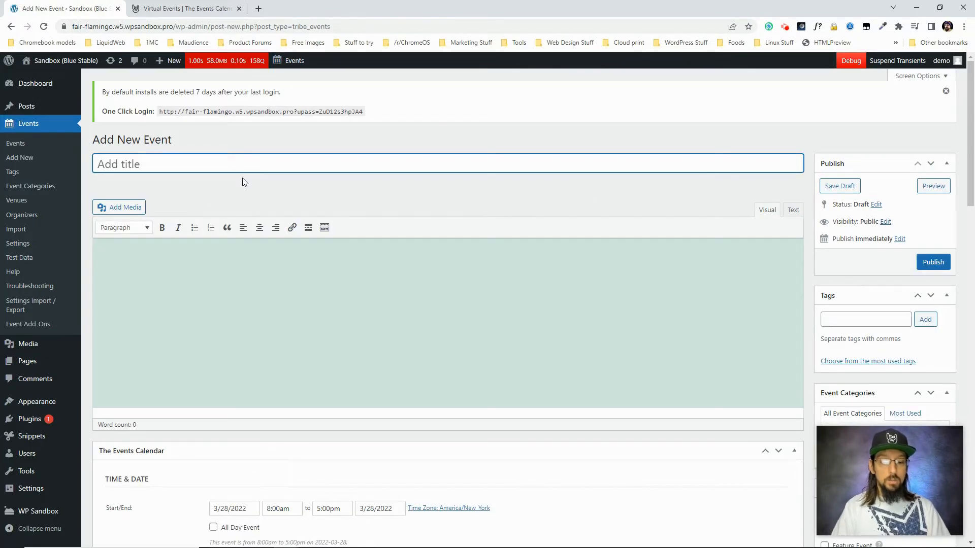
pyautogui.write('Webex')
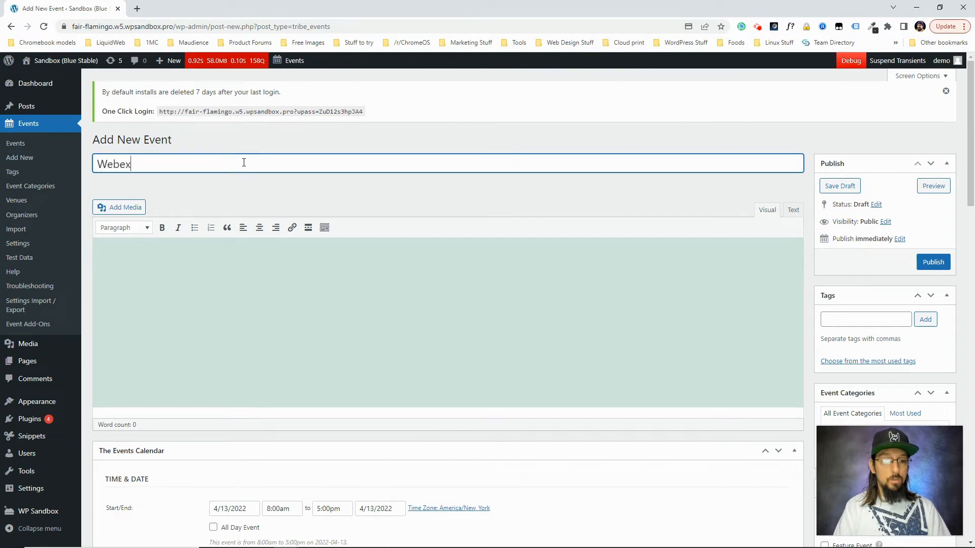
pyautogui.write('Test')
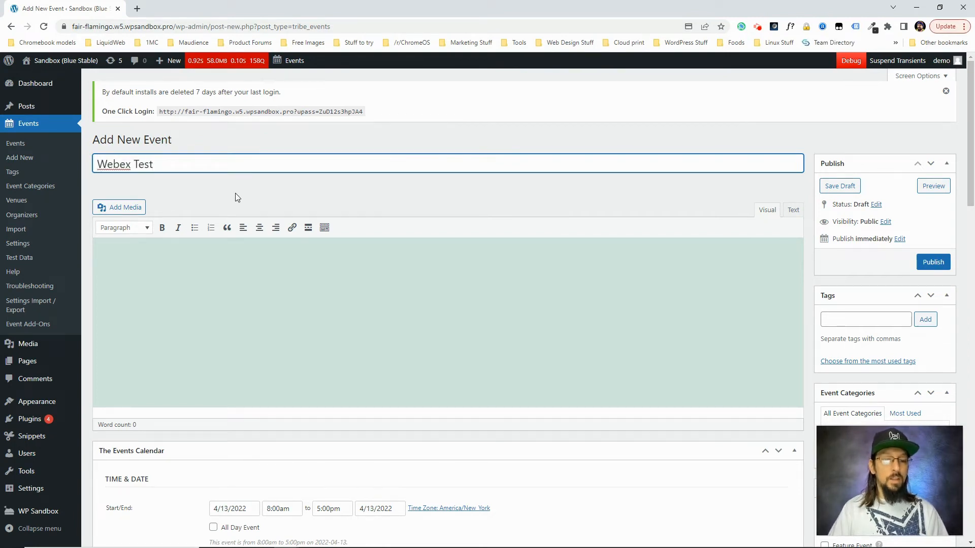
pyautogui.click(234, 203)
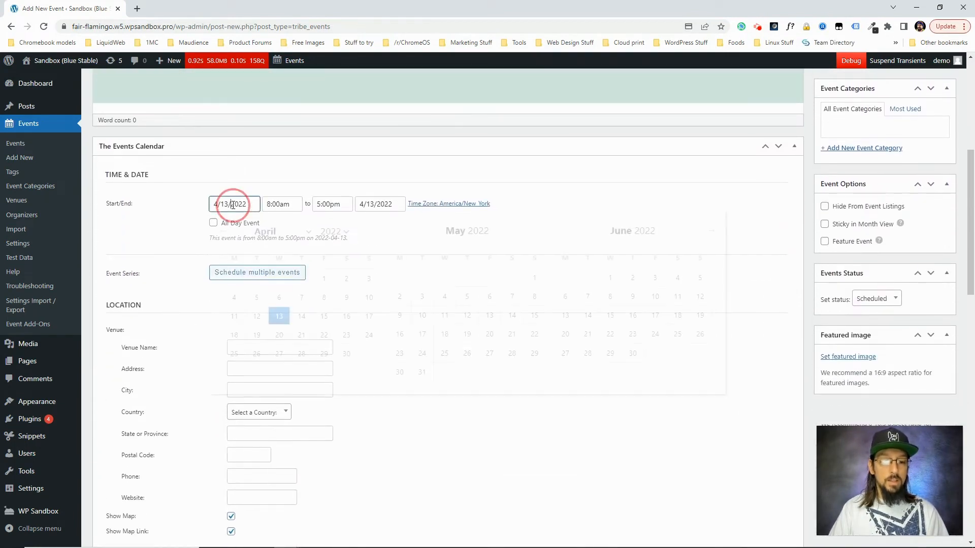
pyautogui.click(233, 203)
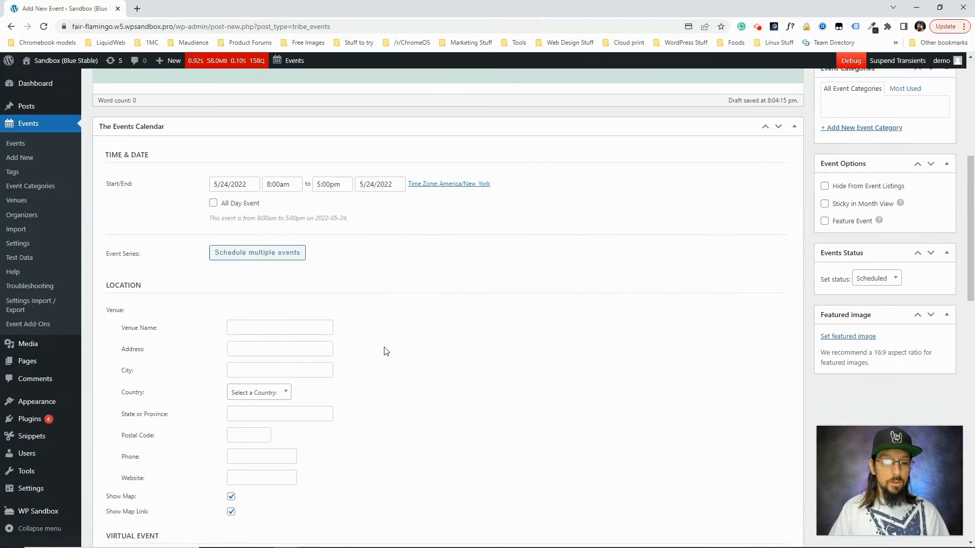
pyautogui.scroll(-3)
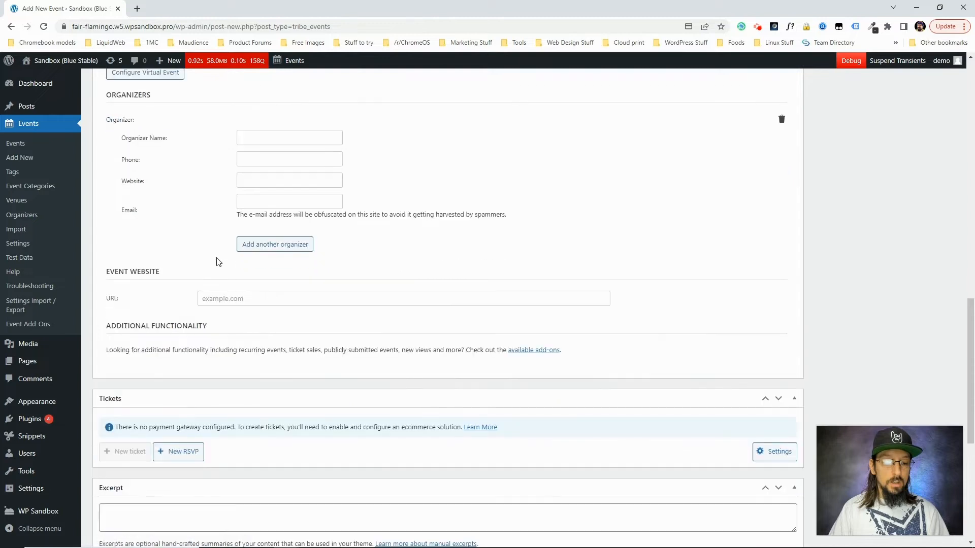
# - Enable Virtual Event, pick a connected Webex account as video source, and create the meeting
pyautogui.click(144, 256)
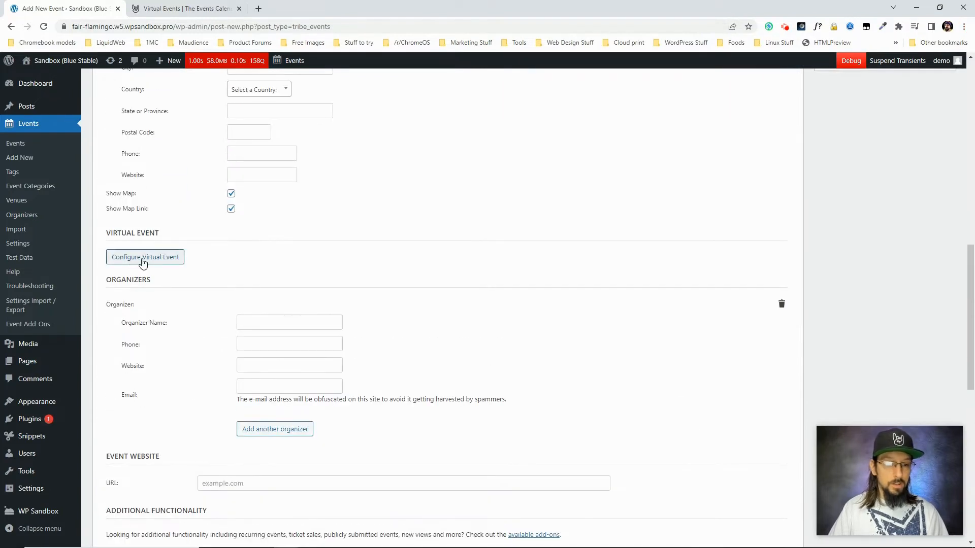
pyautogui.click(144, 257)
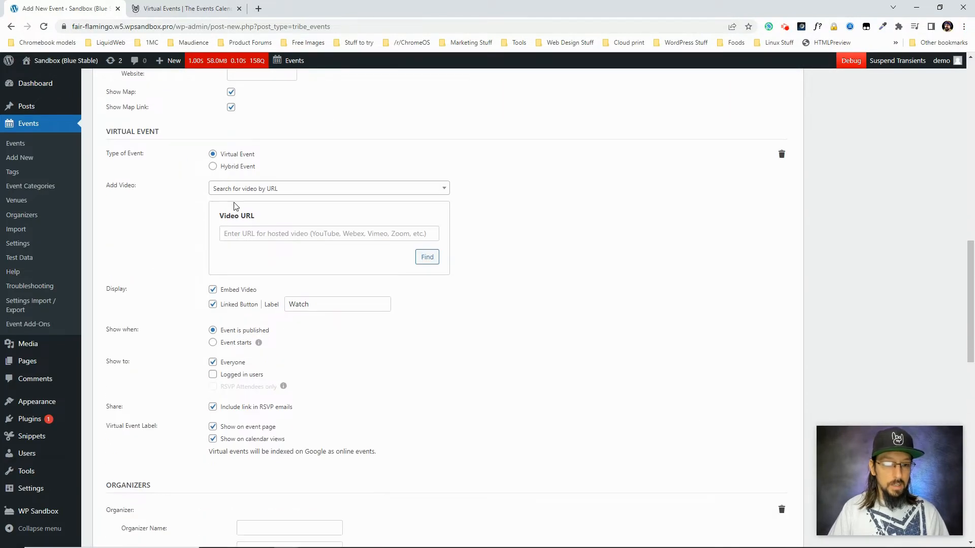
pyautogui.click(328, 189)
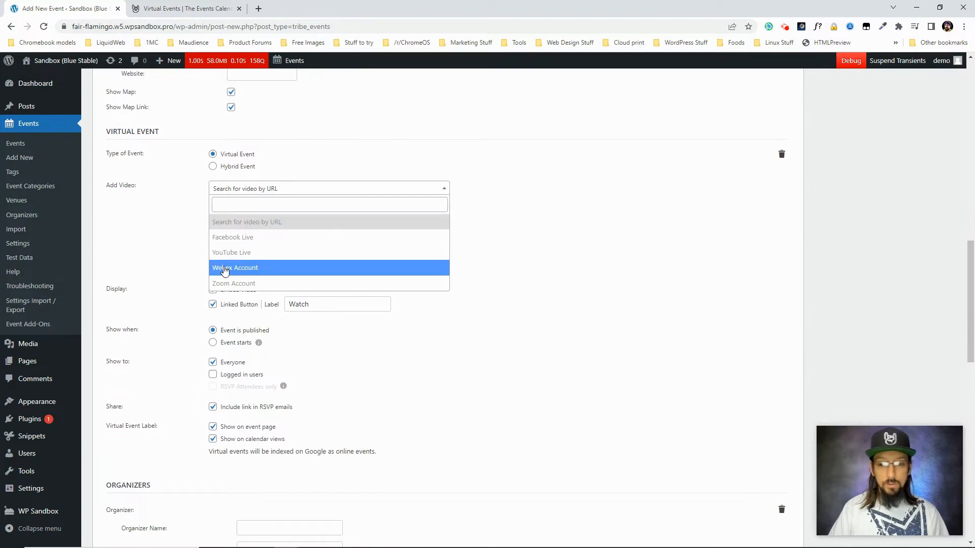
pyautogui.click(235, 268)
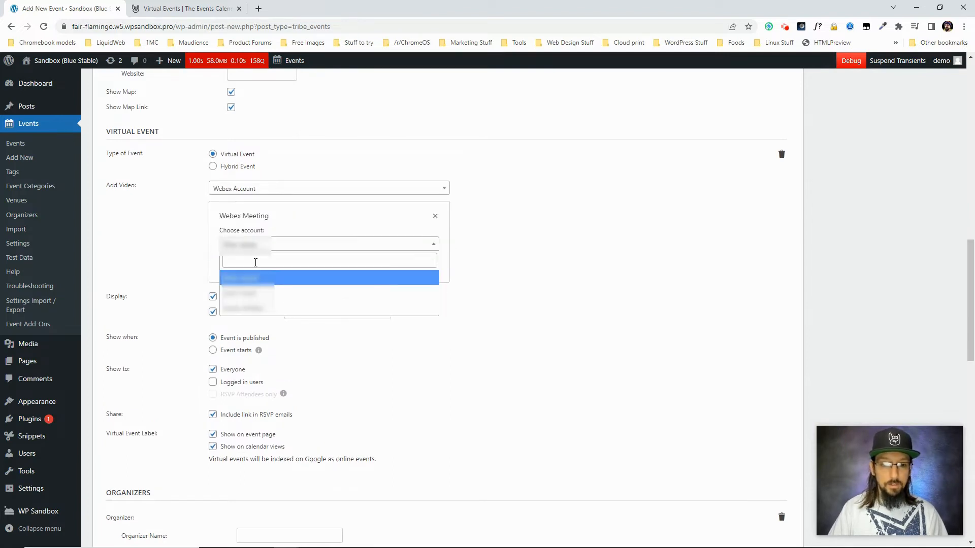
pyautogui.click(330, 278)
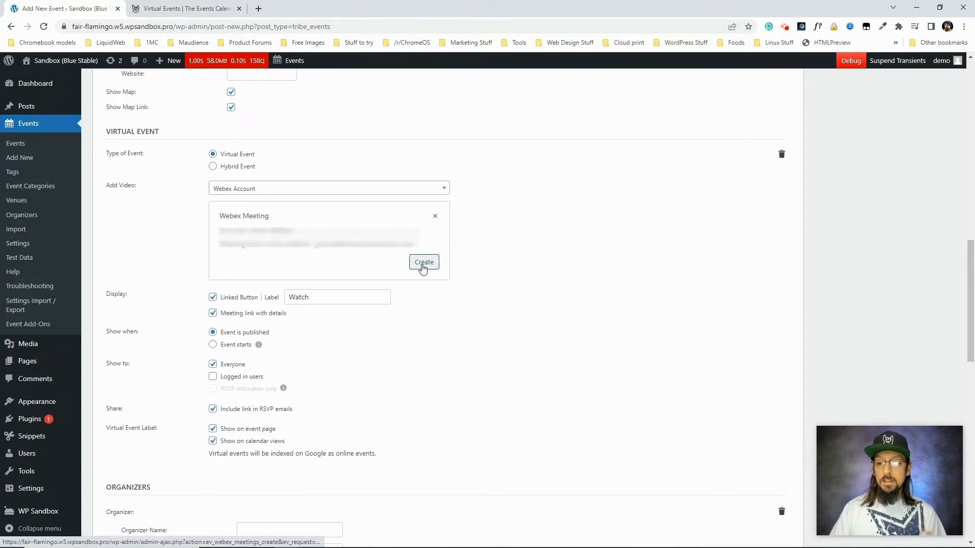
pyautogui.click(424, 262)
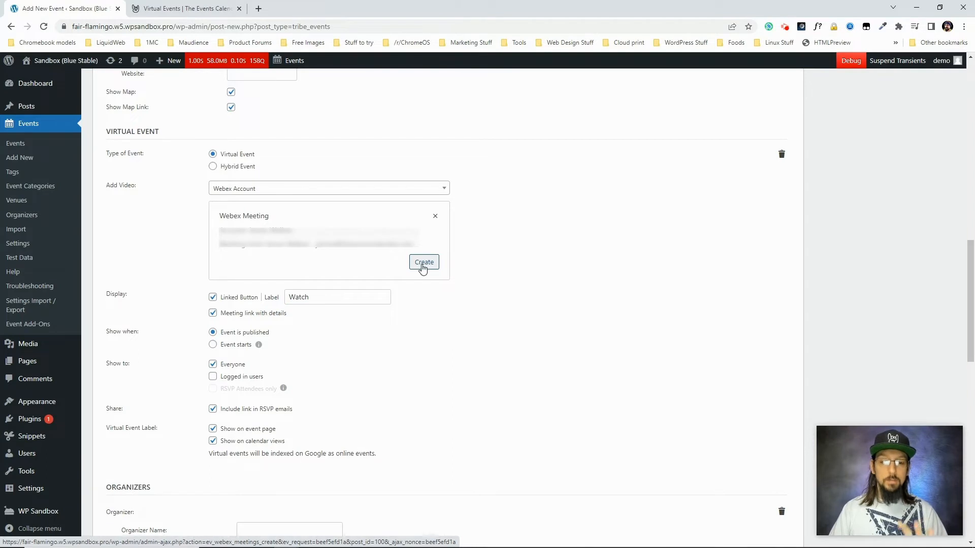
pyautogui.click(423, 262)
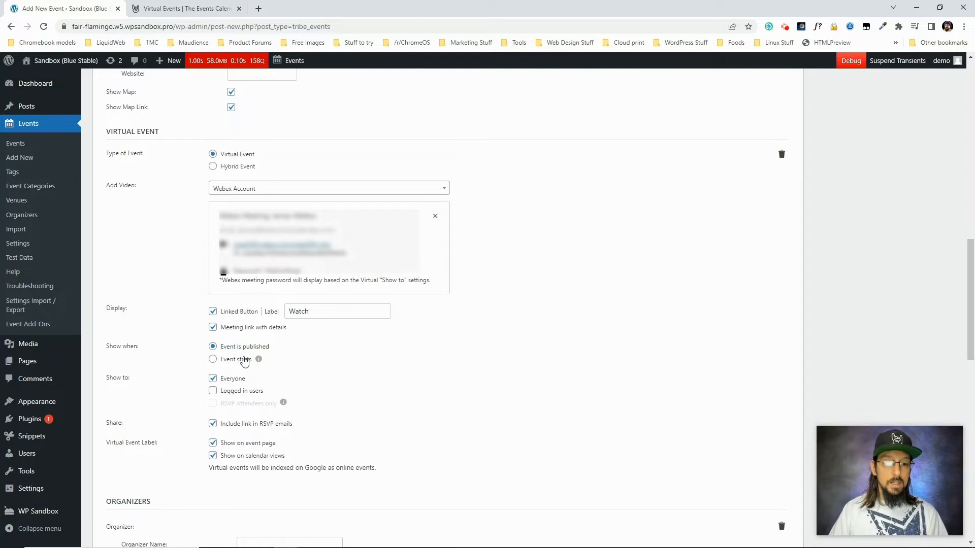
# - Under Show to, uncheck Everyone and check Logged in users only
pyautogui.scroll(-3)
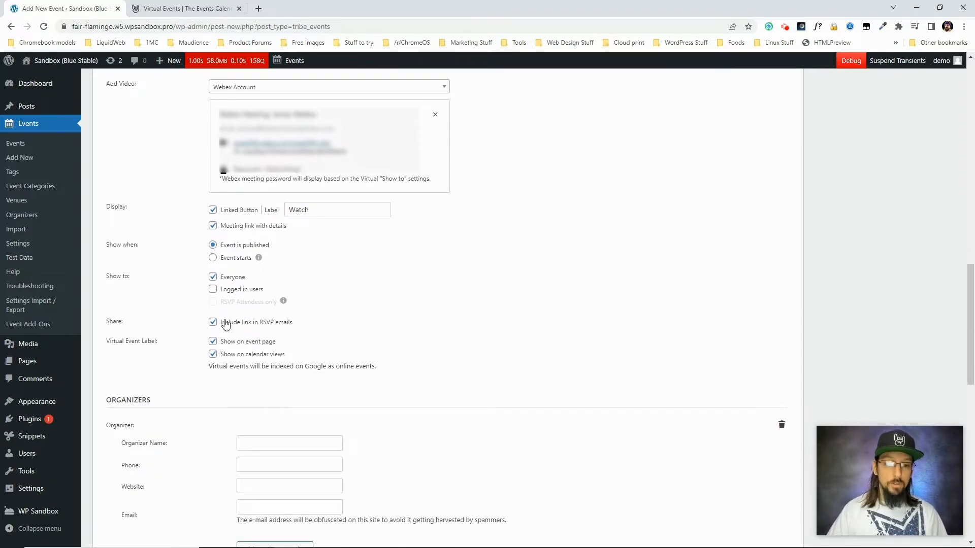
pyautogui.click(213, 289)
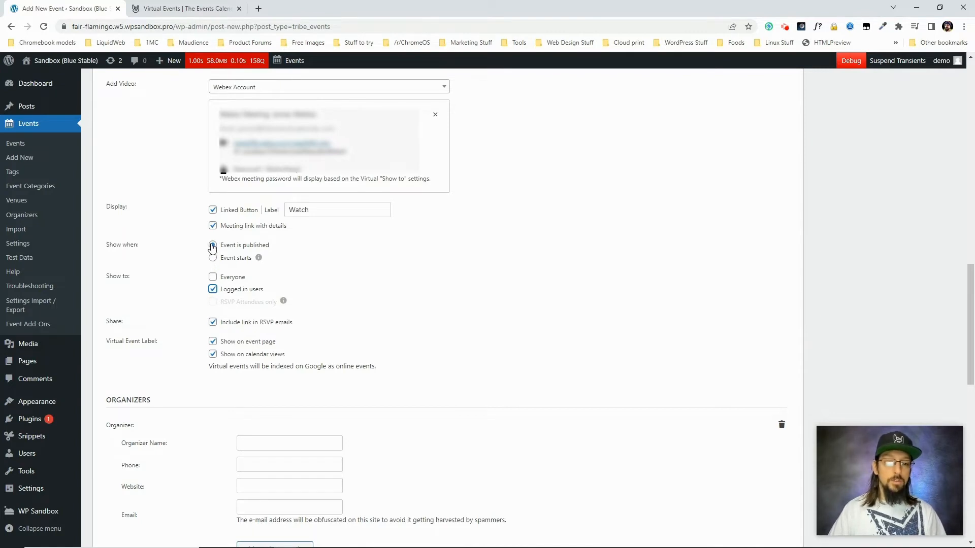
pyautogui.click(213, 245)
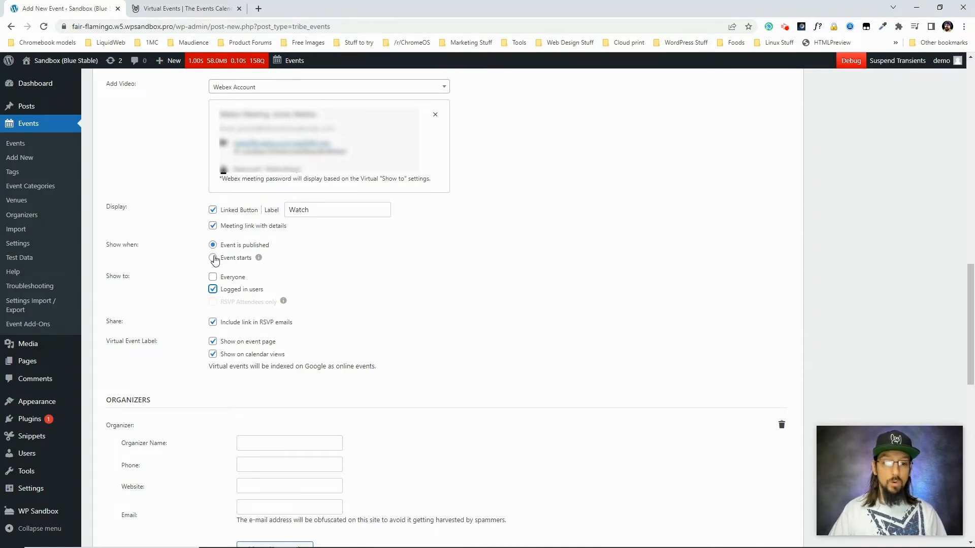
pyautogui.click(213, 257)
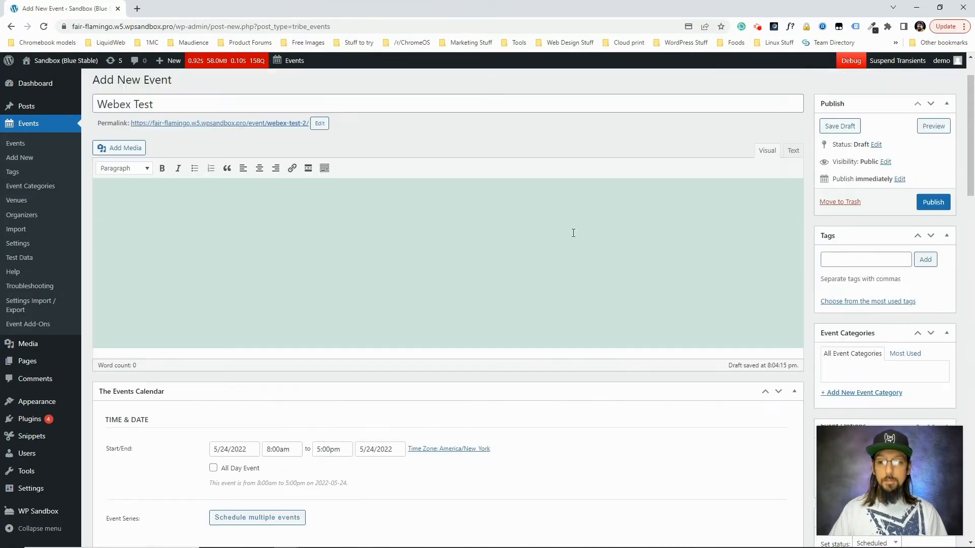
# - Publish Webex Test, view its public page, then choose Edit Event
pyautogui.click(933, 201)
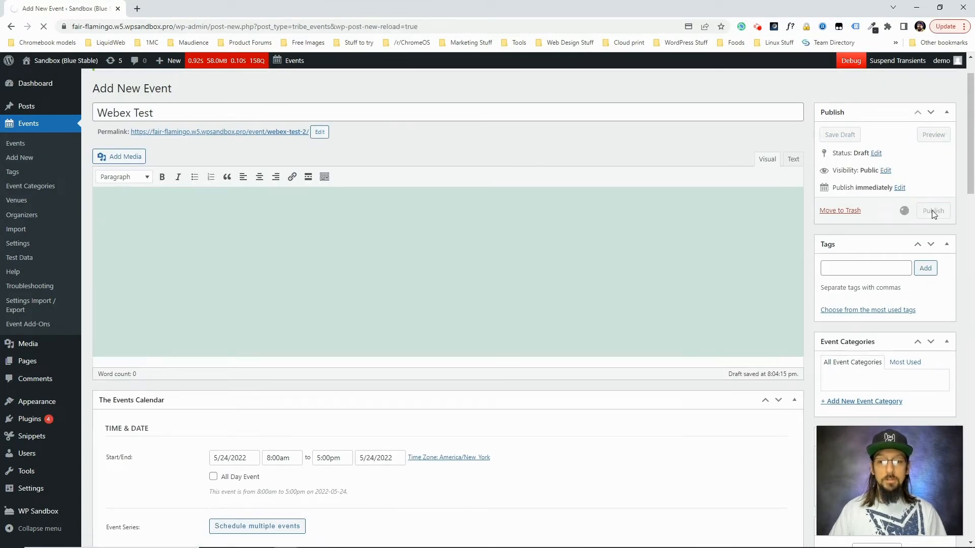
pyautogui.click(933, 210)
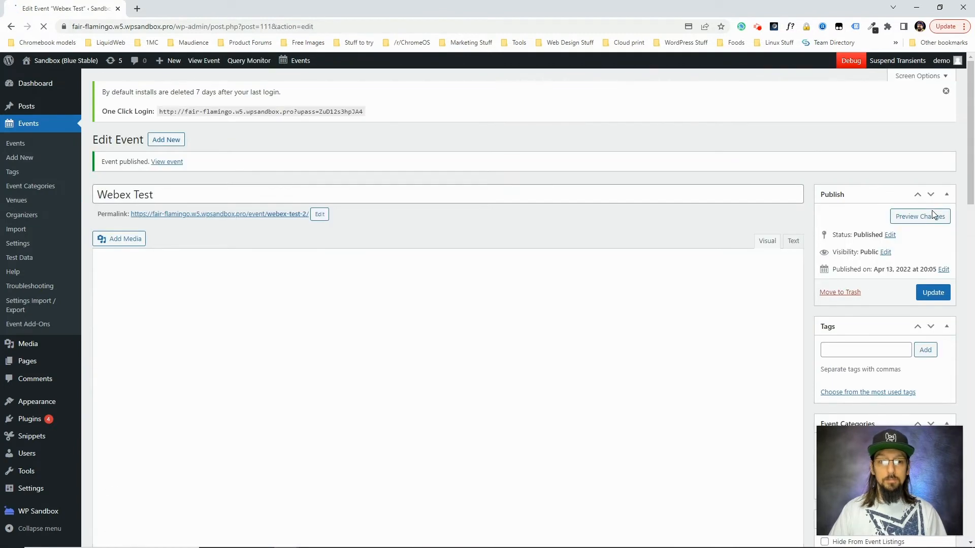
pyautogui.click(166, 162)
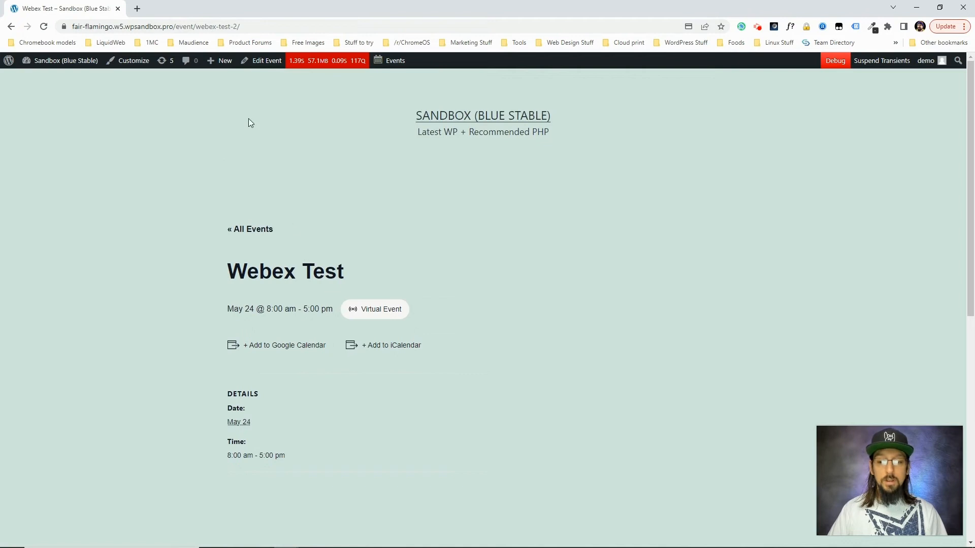
pyautogui.click(266, 61)
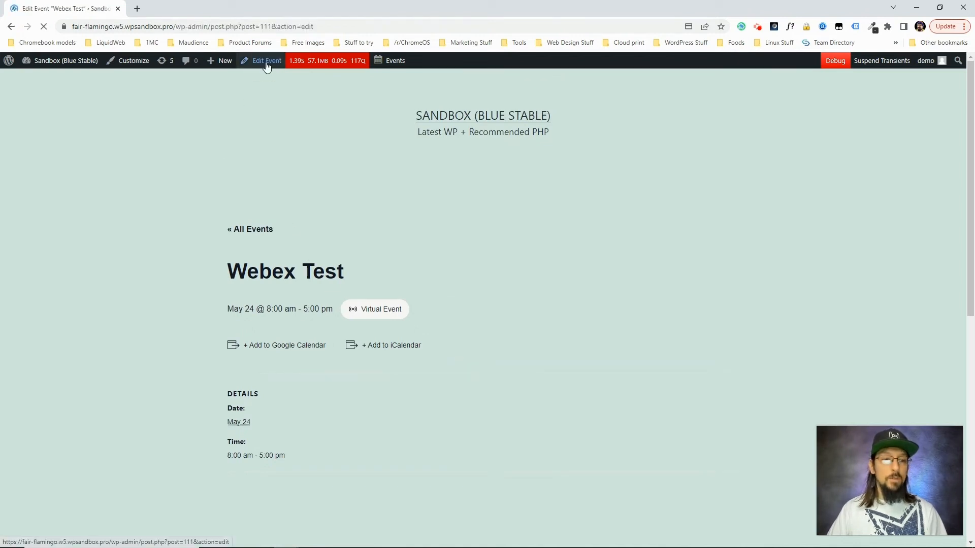
# - Update the Webex Test event, then view its public event page
pyautogui.click(265, 60)
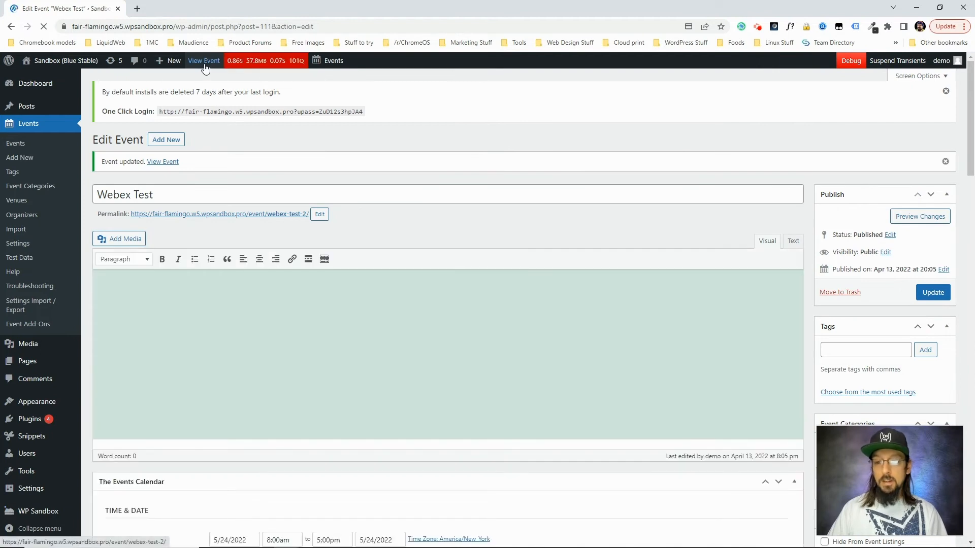
pyautogui.click(203, 60)
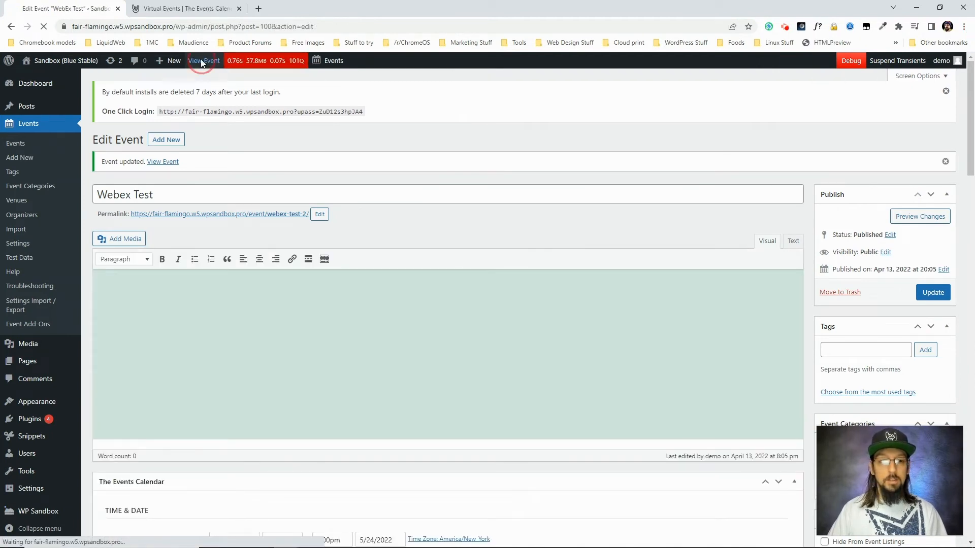
# - Open the published Webex Test event page to check its Watch button and Webex link
pyautogui.click(203, 60)
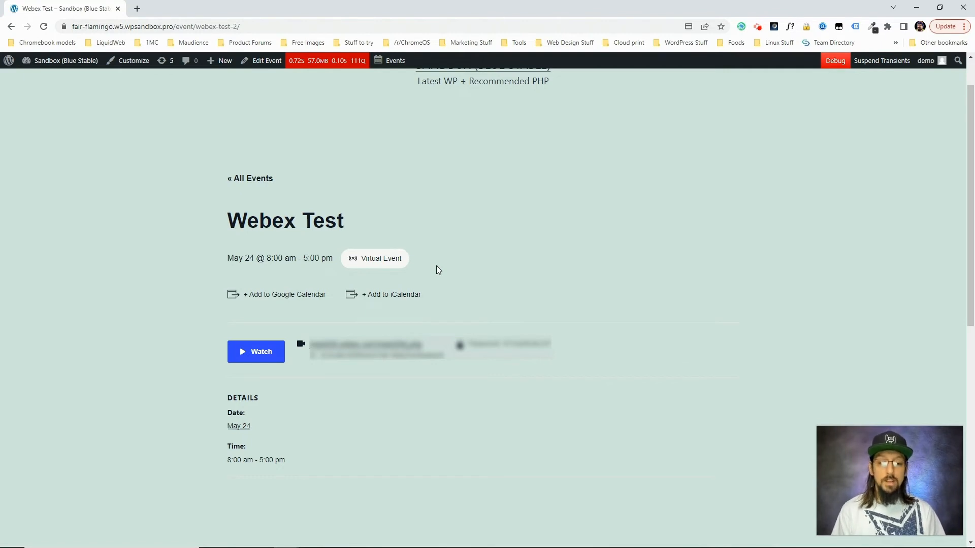
pyautogui.moveTo(440, 255)
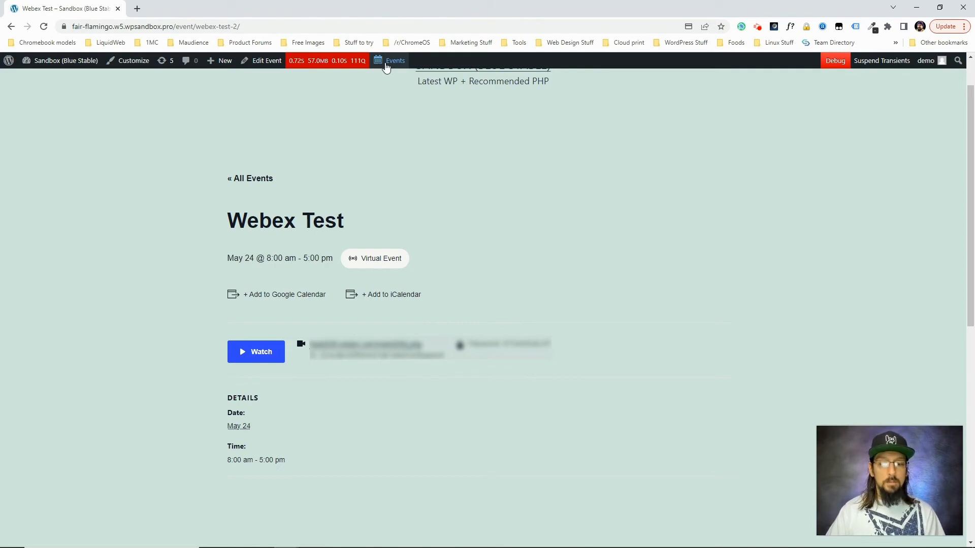
# - Add a new event titled 'Existing WEb' and scroll down to the Virtual Event section
pyautogui.click(395, 60)
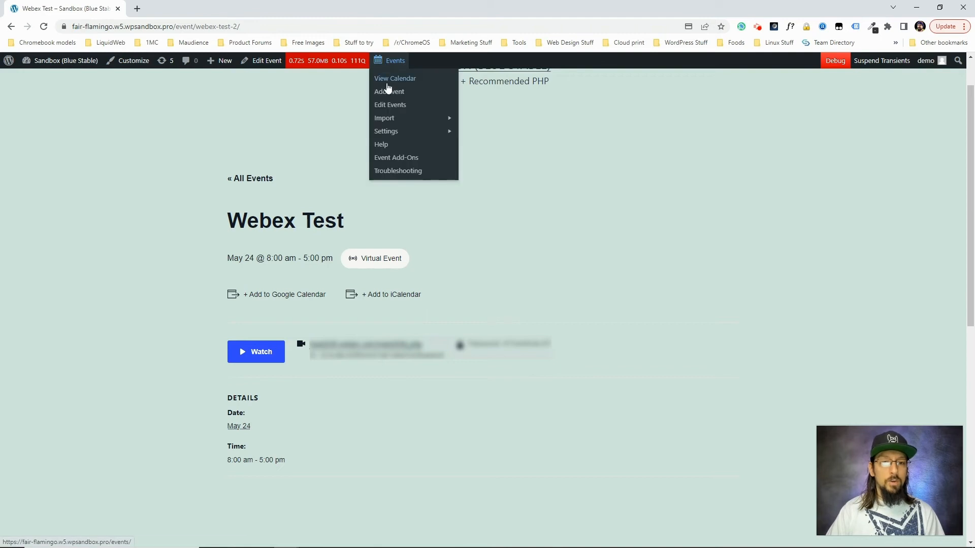
pyautogui.click(388, 91)
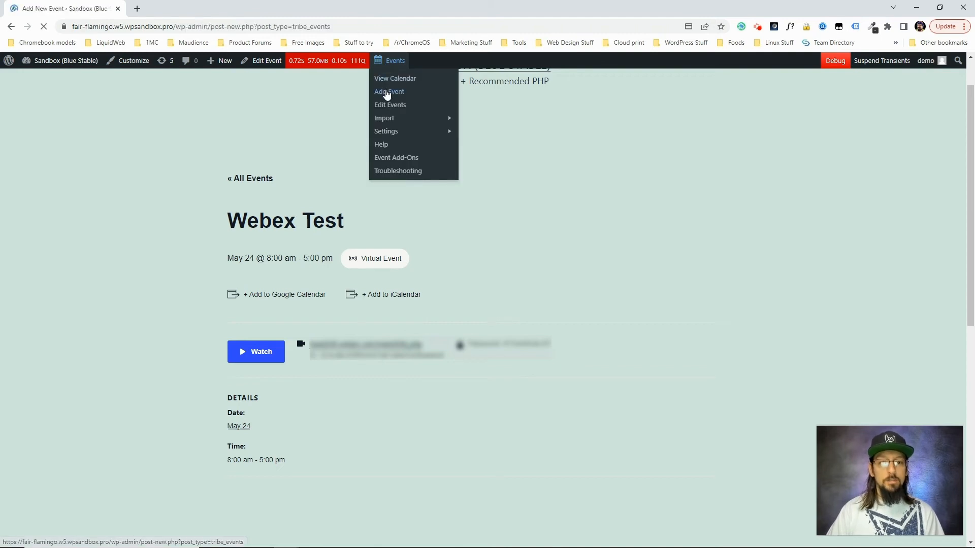
pyautogui.click(388, 92)
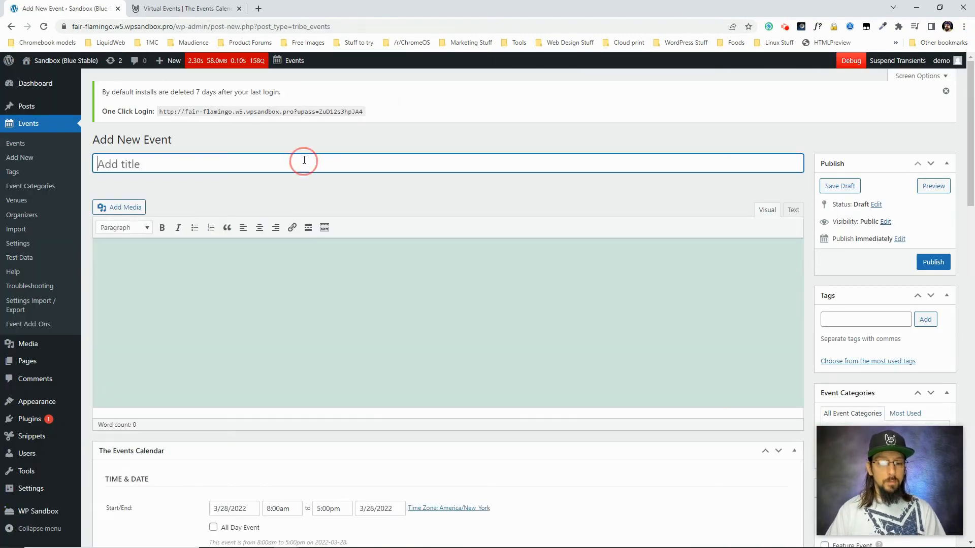
pyautogui.write('Existing WEb')
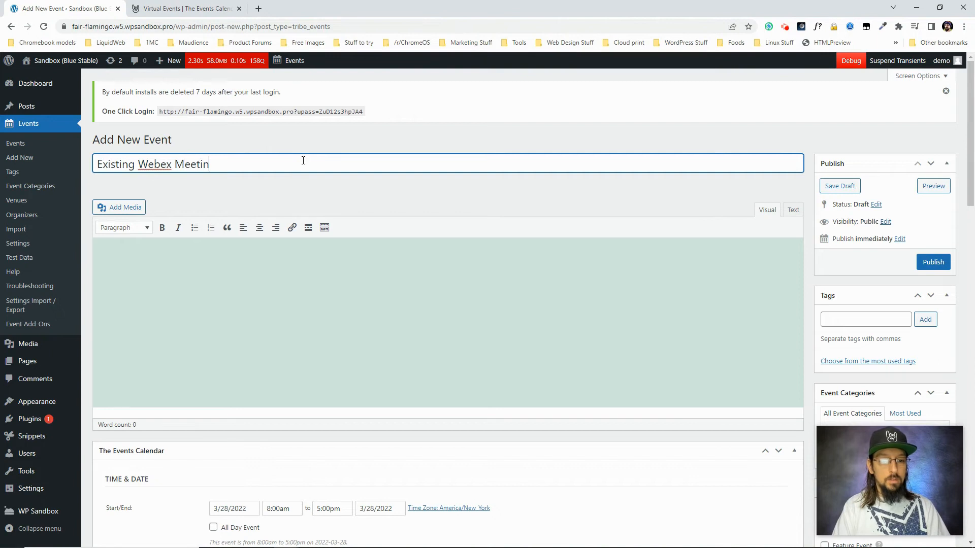
pyautogui.scroll(-3)
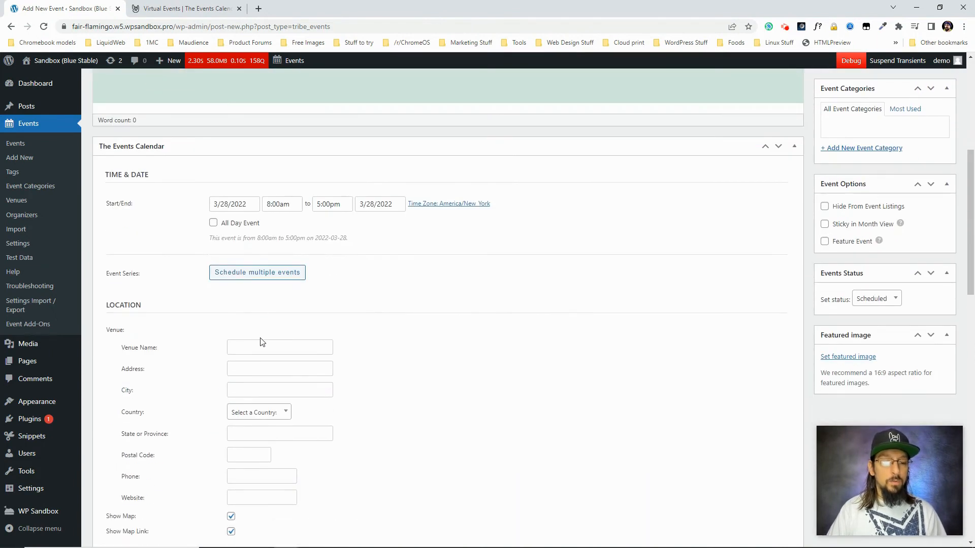
pyautogui.scroll(-3)
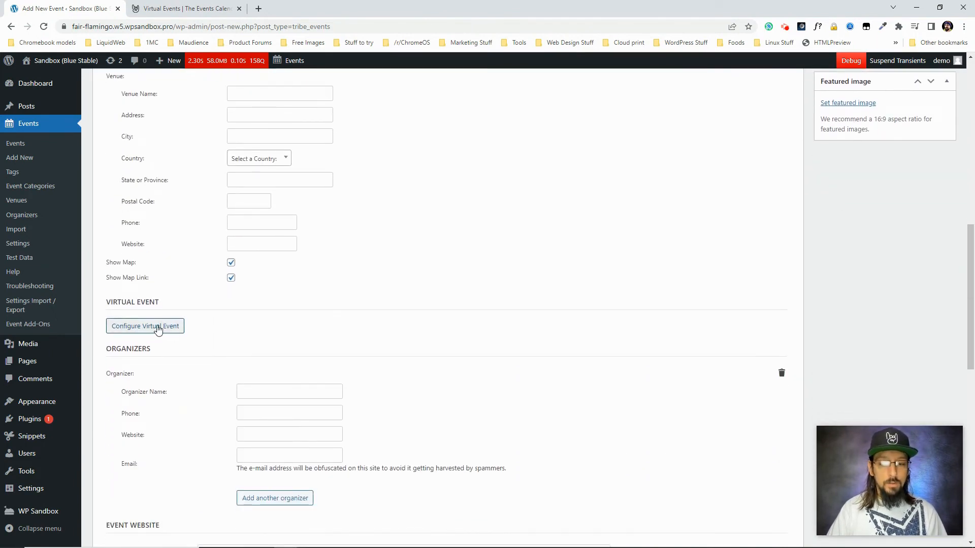
# - Make the event virtual and search for the Webex meeting by URL ...meet209/j.php?MTID=mbc607...a3e1
pyautogui.click(145, 326)
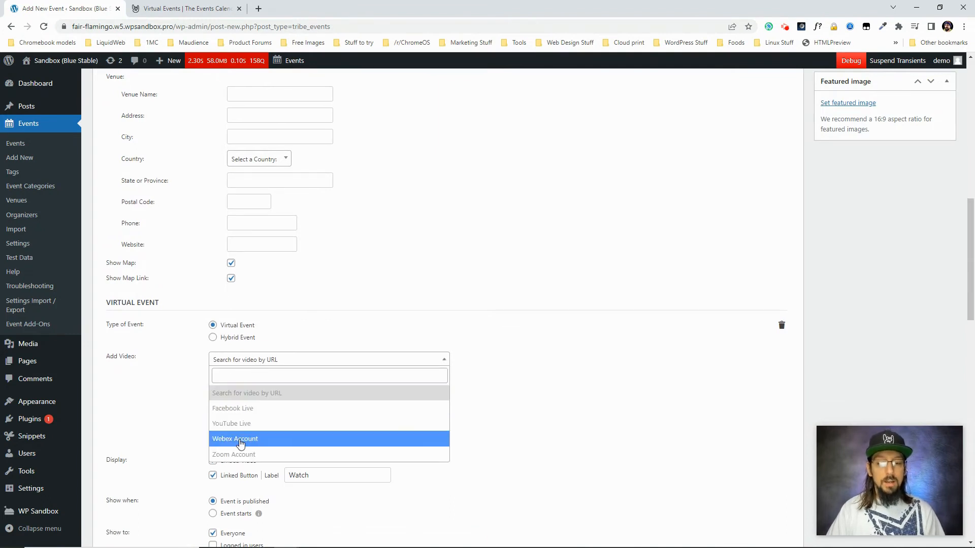
pyautogui.moveTo(248, 393)
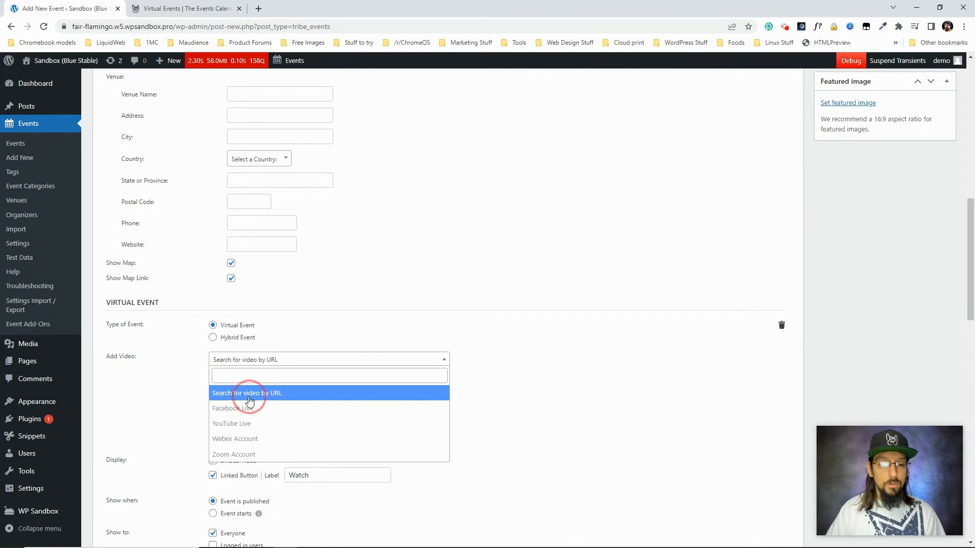
pyautogui.click(247, 393)
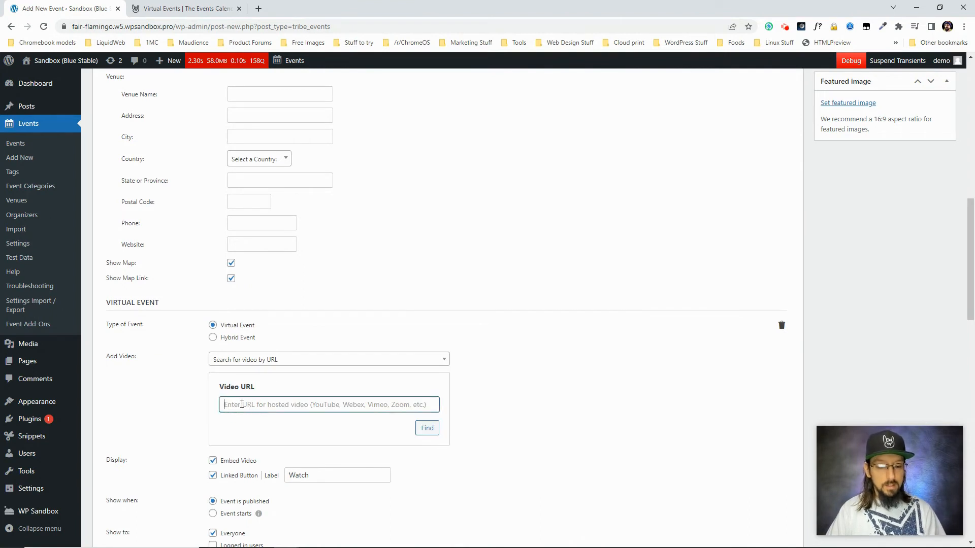
pyautogui.write('c.com/meet209/j.php?MTID=mbc60736687df5e6a0e1fcf34cf17a3e1')
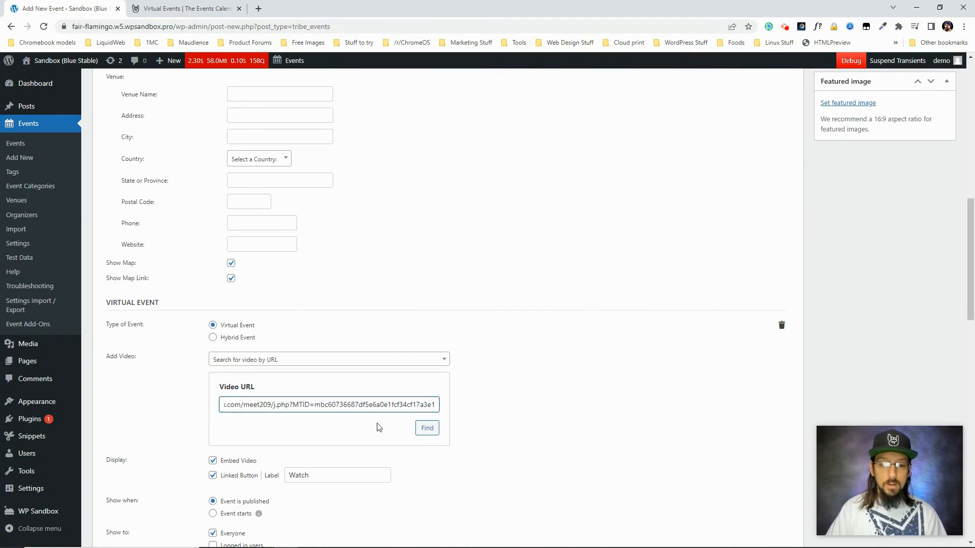
pyautogui.click(426, 428)
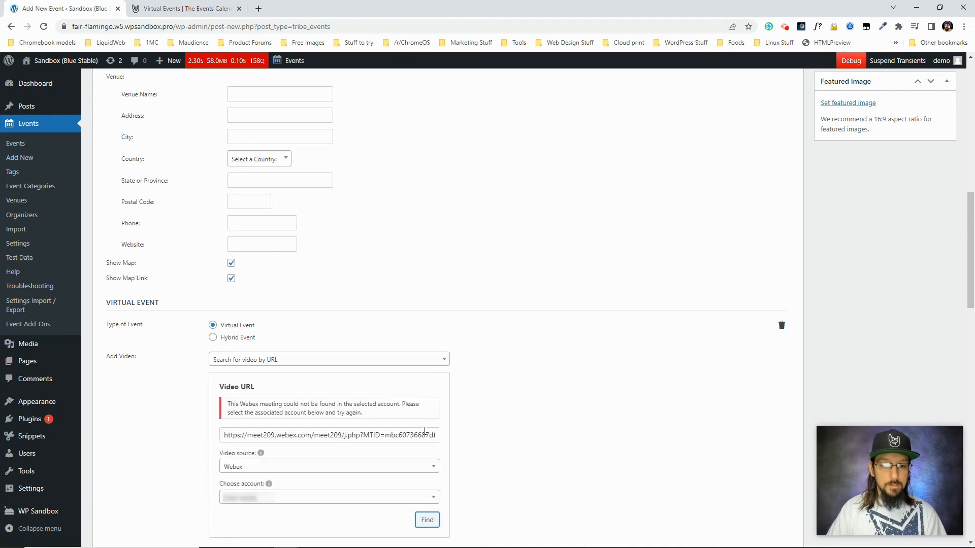
pyautogui.scroll(-3)
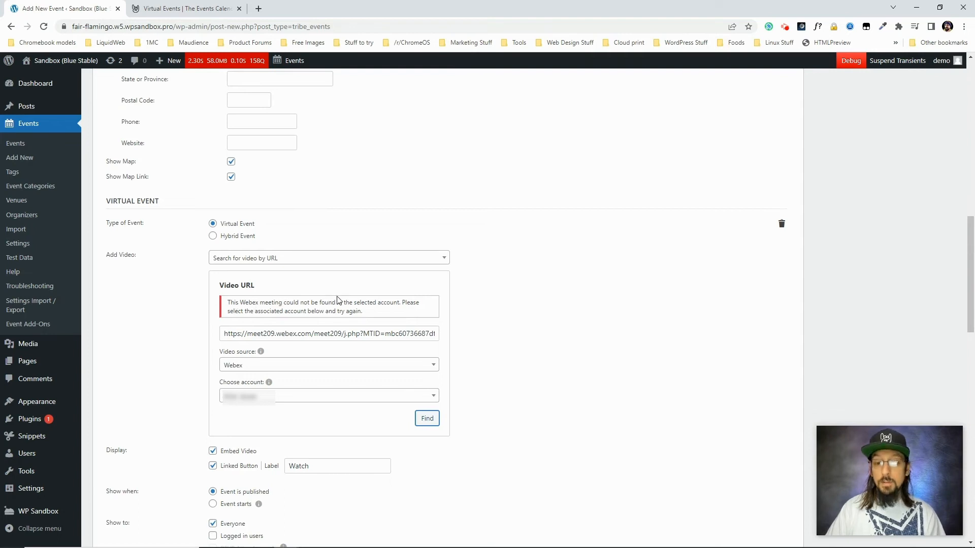
# - Select the owning Webex account and find the meeting again to link it
pyautogui.click(327, 395)
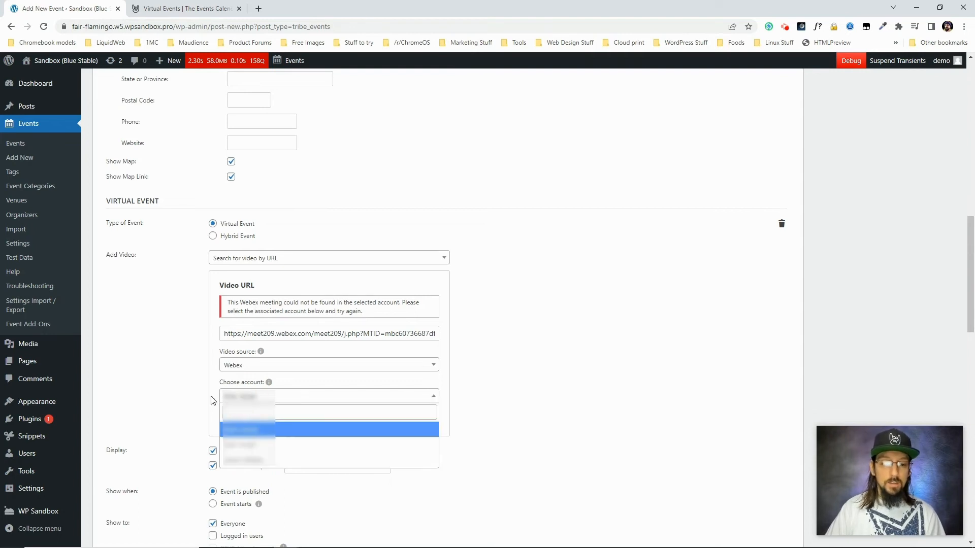
pyautogui.click(252, 463)
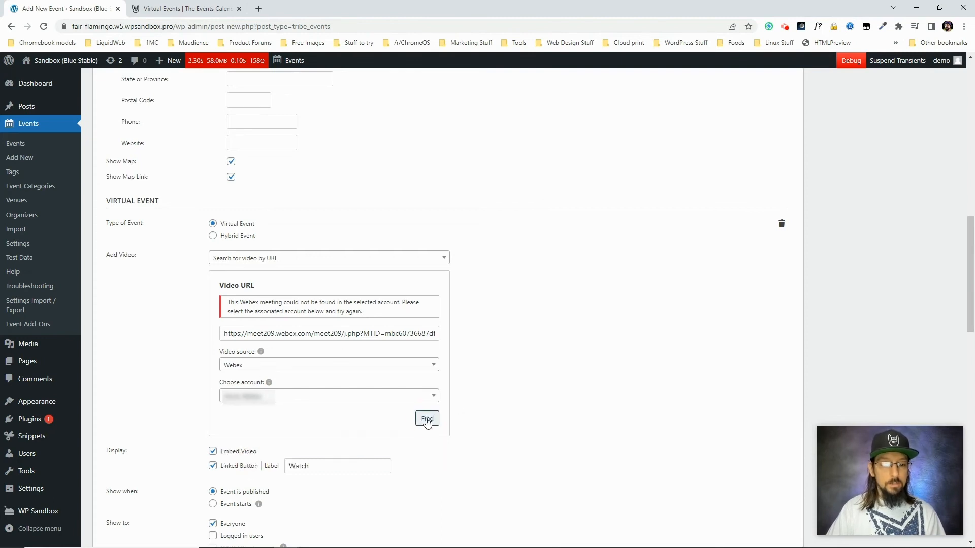
pyautogui.click(426, 419)
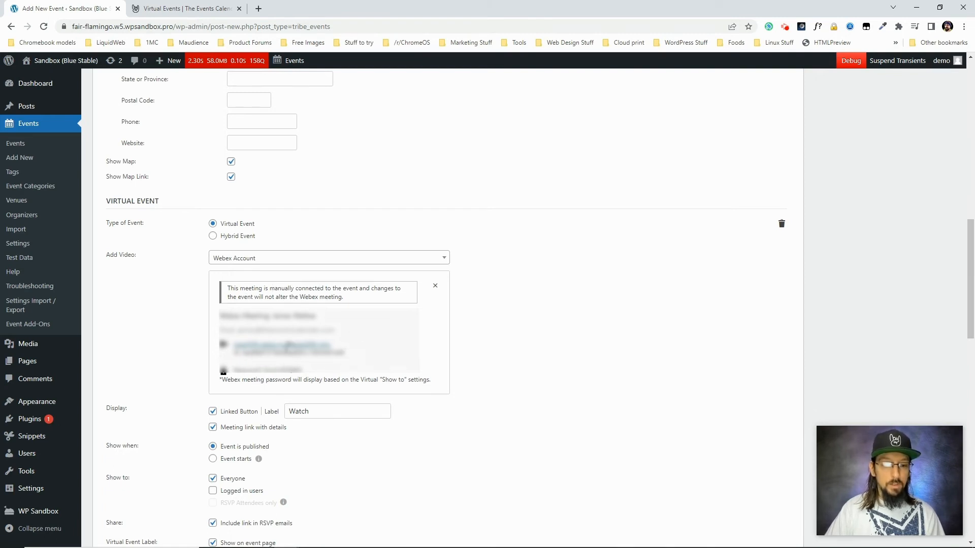
pyautogui.scroll(-3)
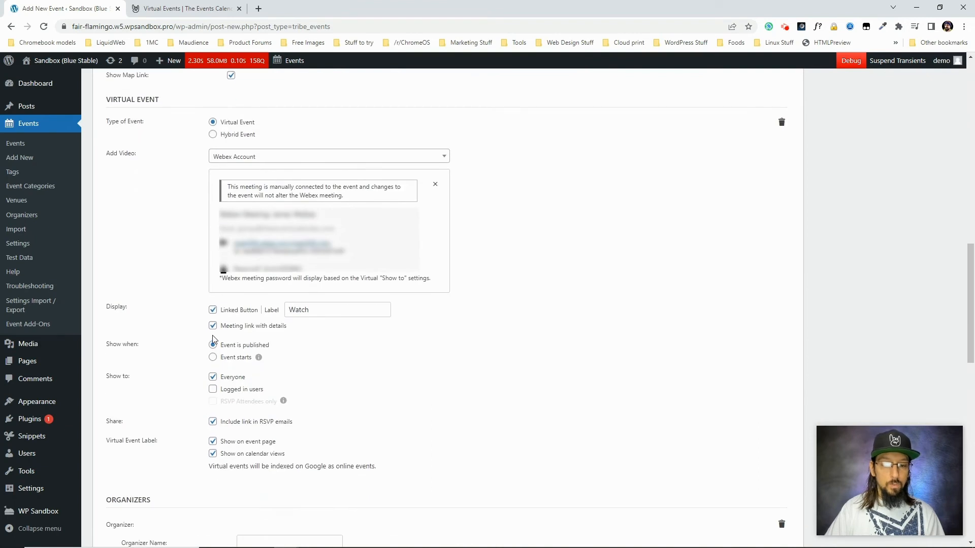
pyautogui.click(213, 345)
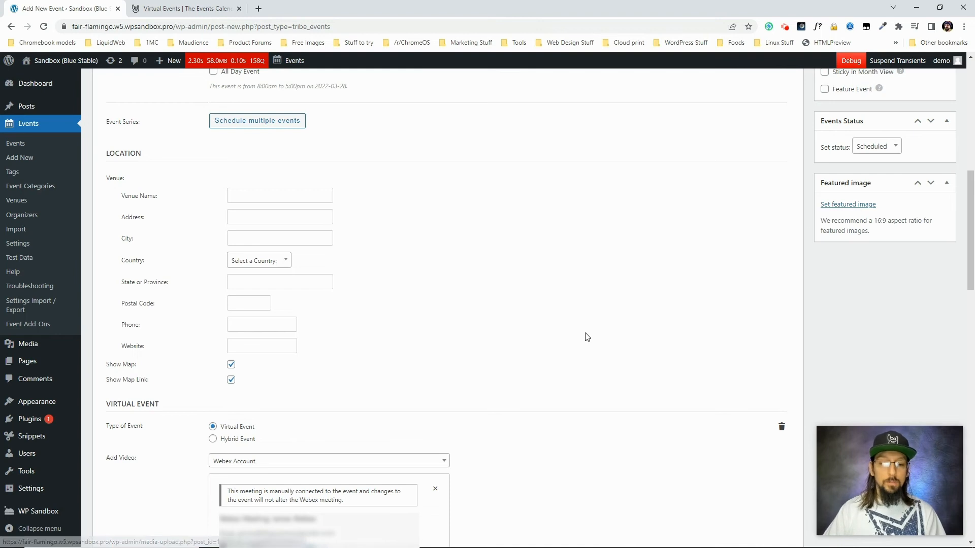
pyautogui.scroll(-3)
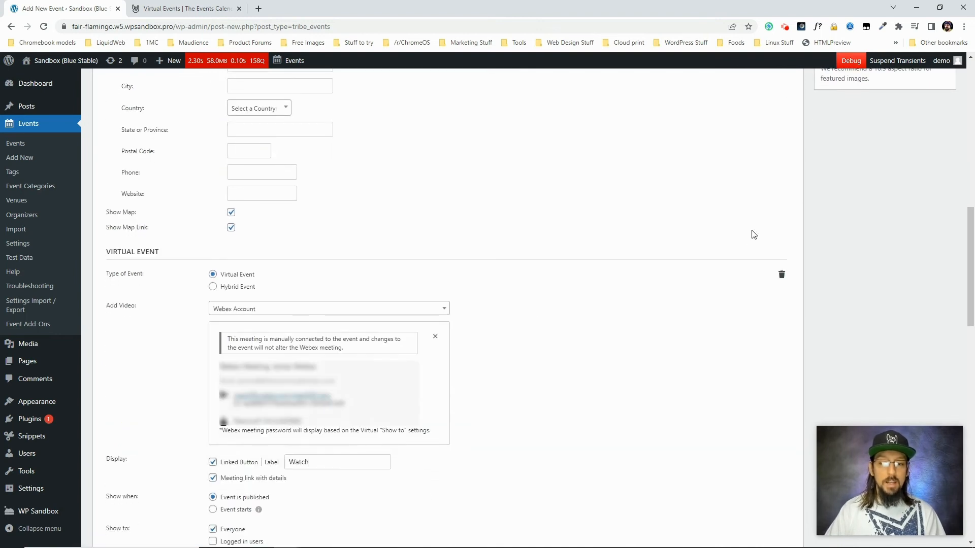